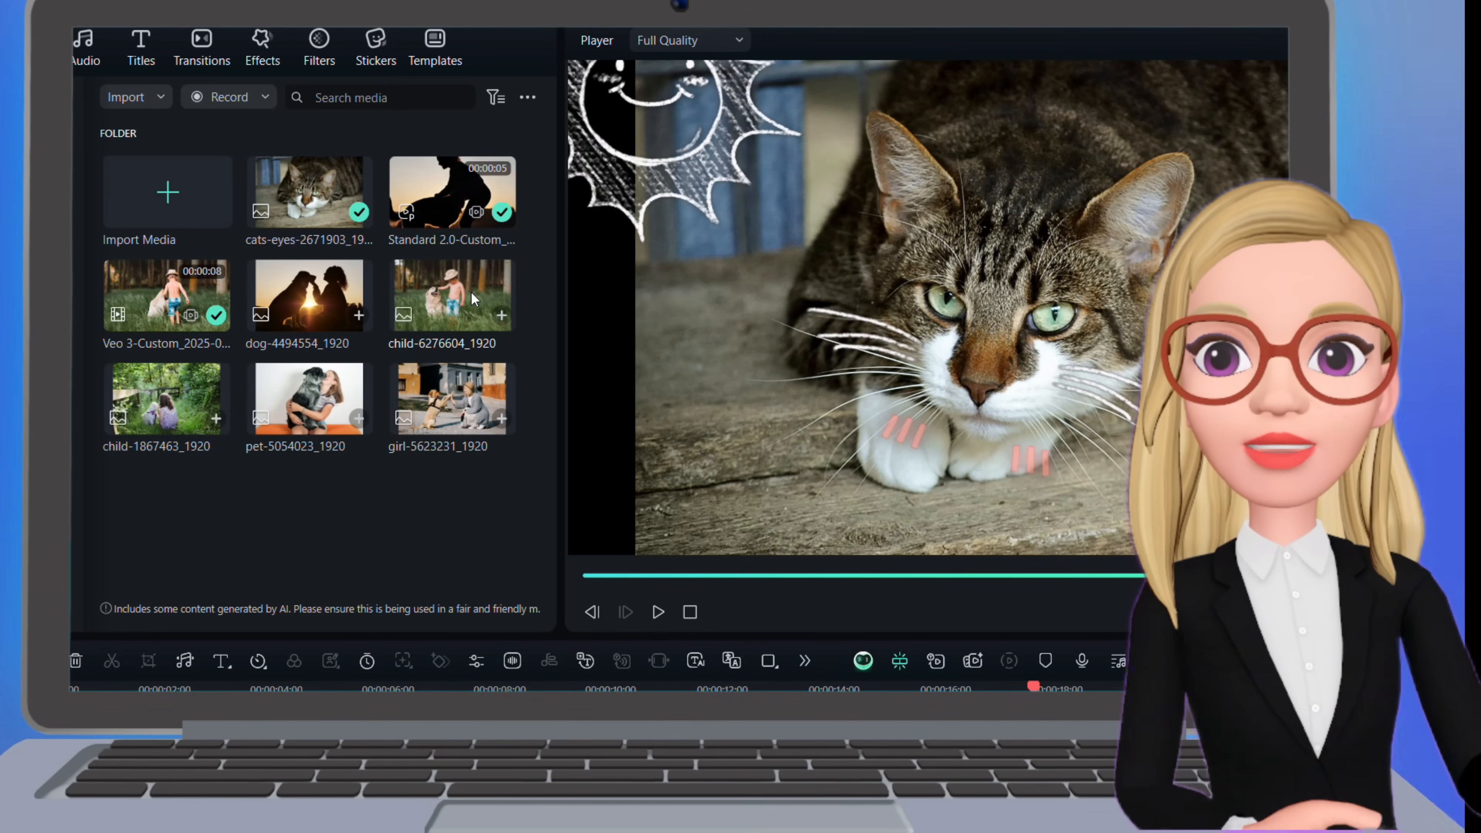
Step: Preview the boy-and-dog and sunset silhouette photos, then reach the AI Media tools in Stock Media
left_click(450, 295)
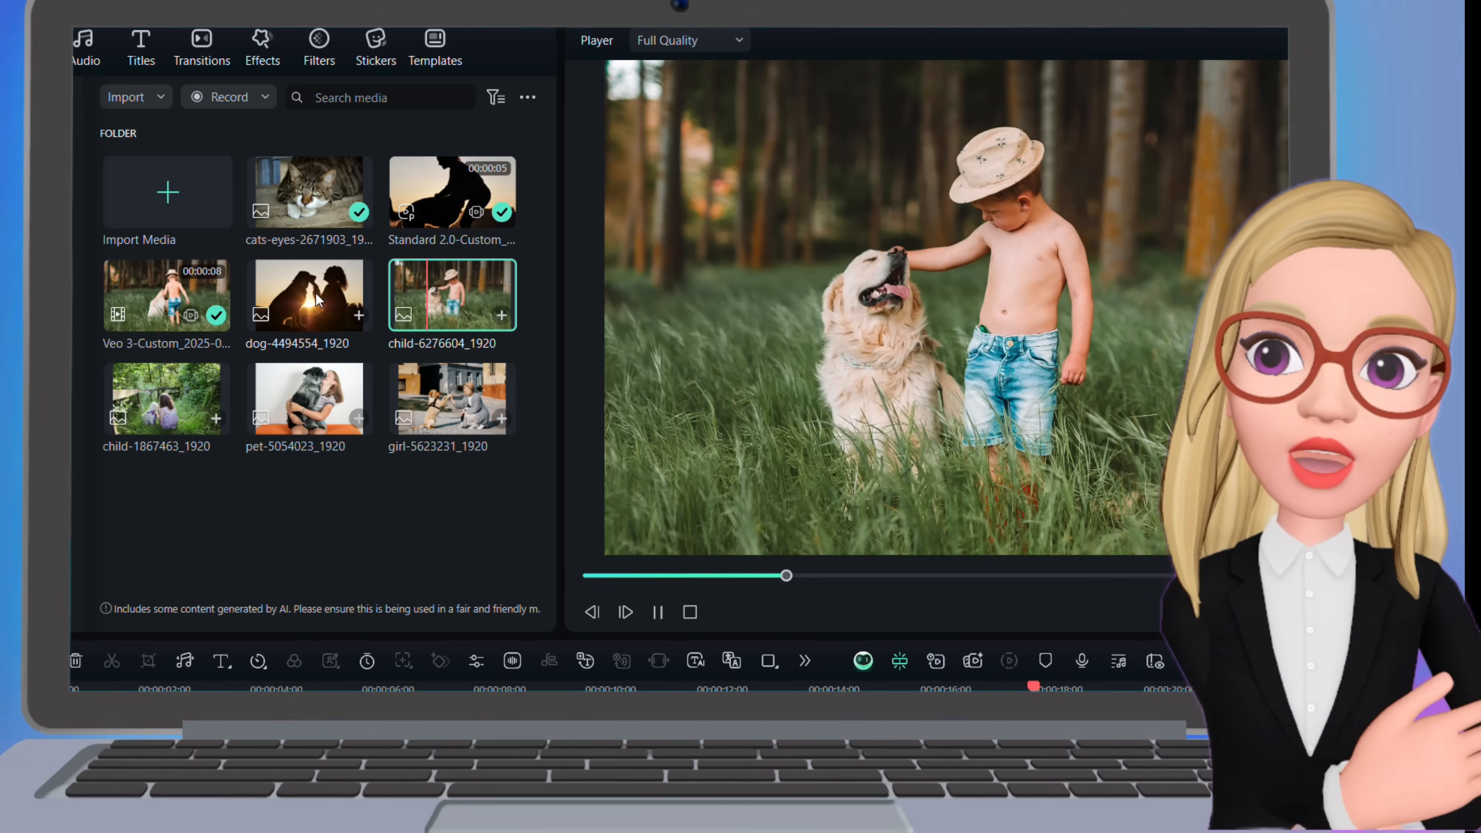
left_click(309, 295)
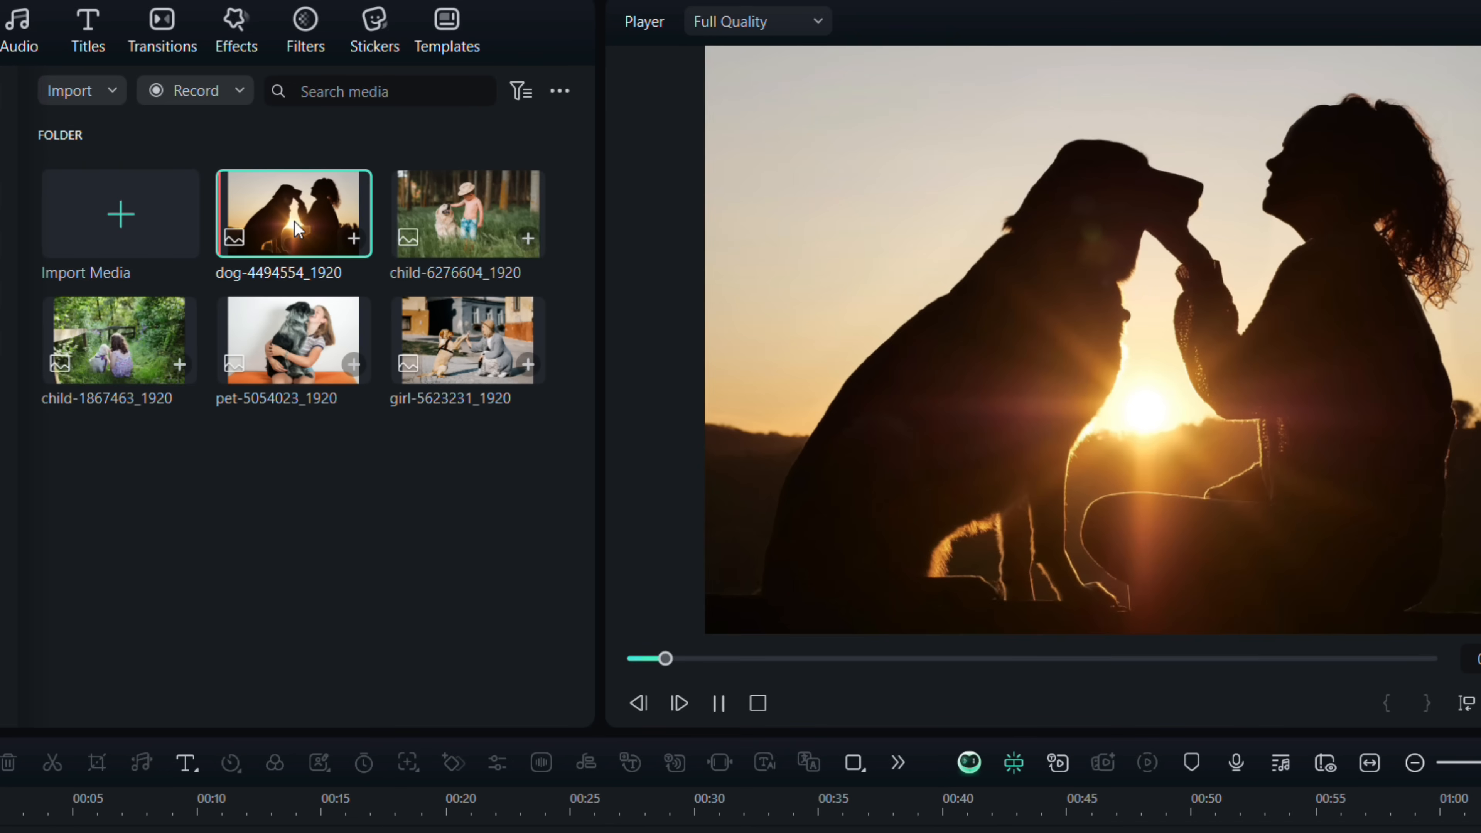
left_click(467, 213)
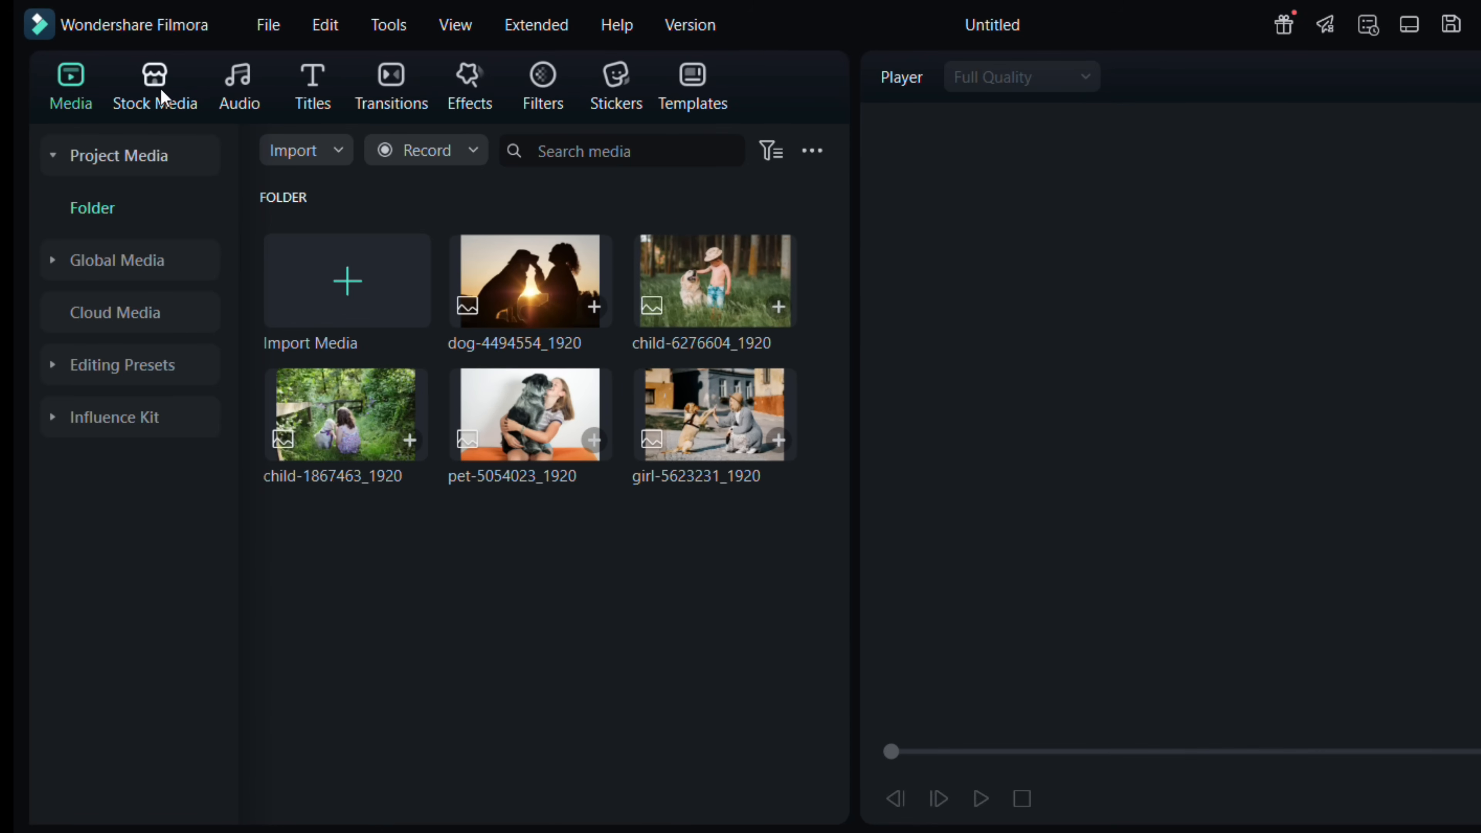
left_click(154, 85)
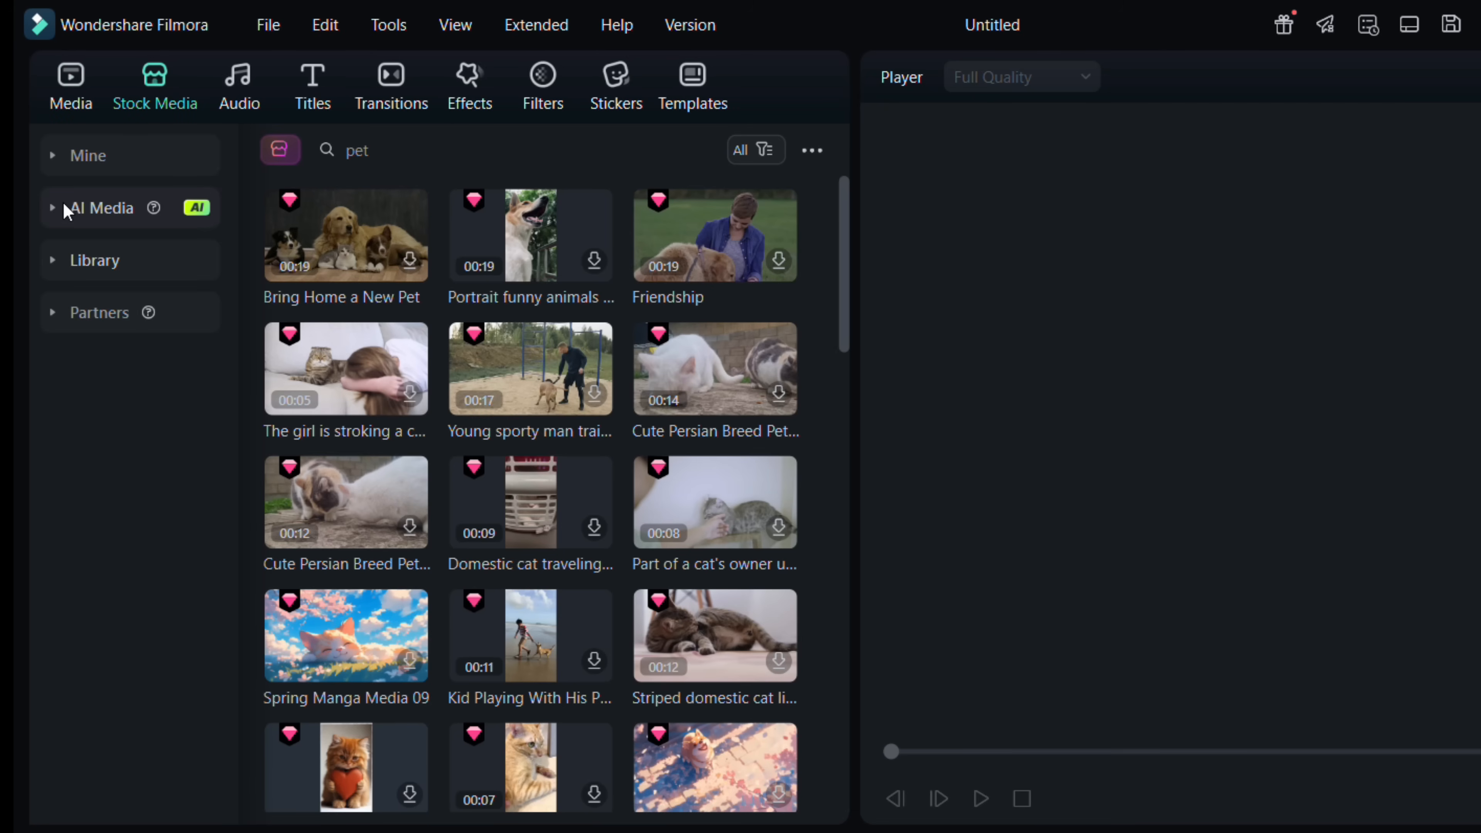
left_click(100, 207)
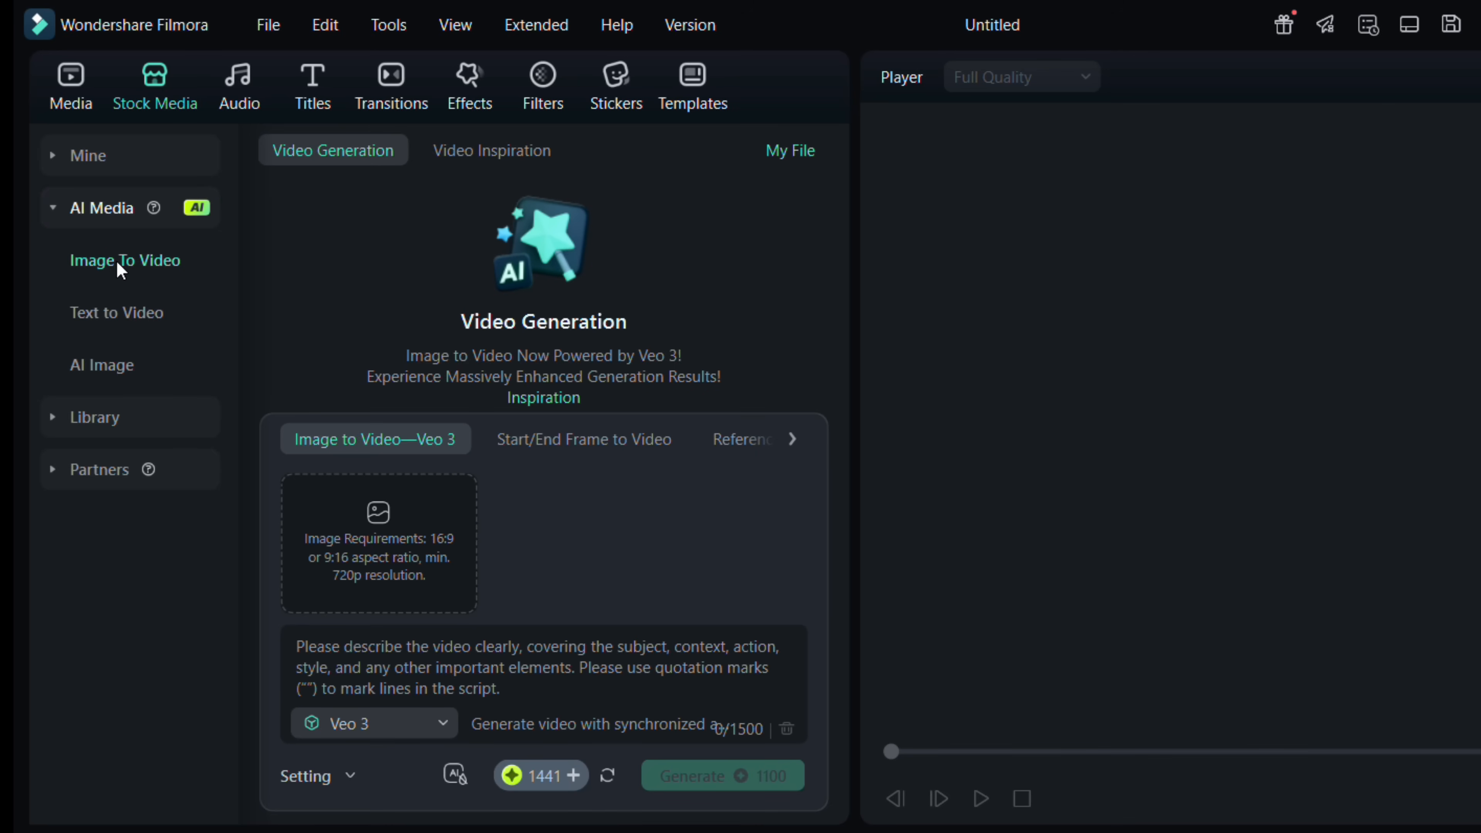
mouse_move(366, 159)
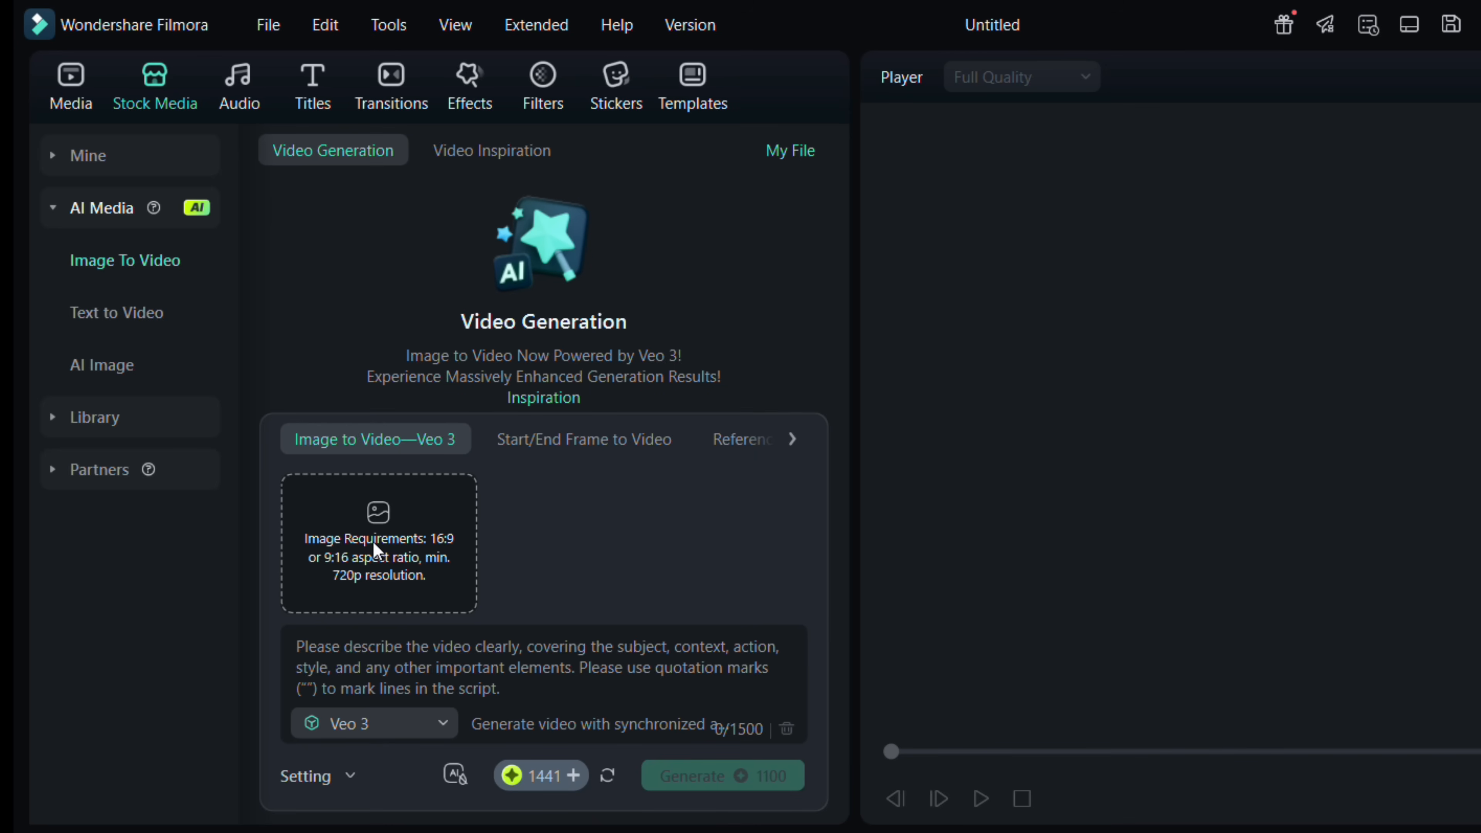
mouse_move(428, 537)
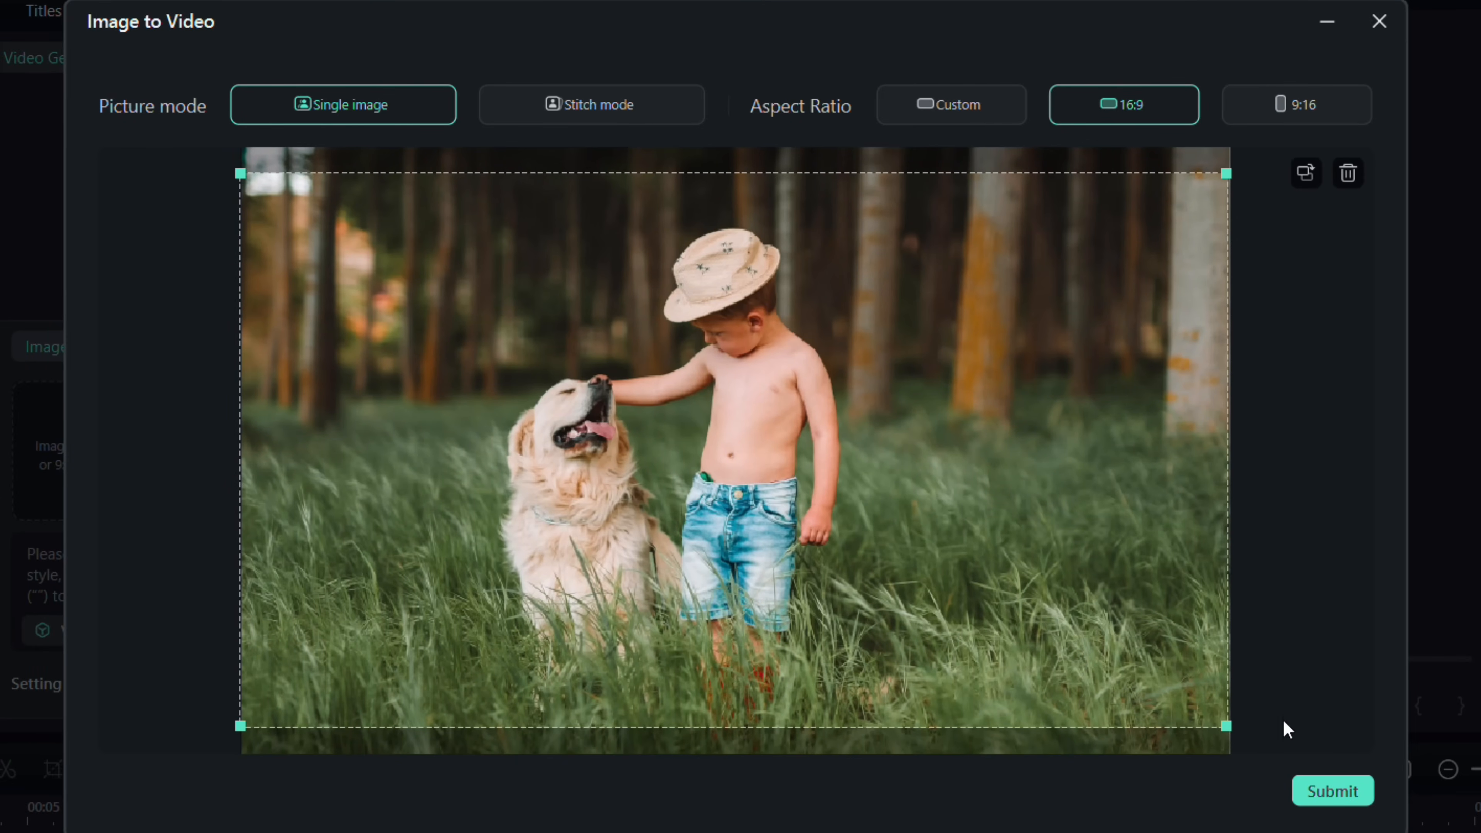
Step: Submit the cropped photo and write the prompt: boy pats the dog, walks through the field, dog follows him
left_click(1379, 21)
type("the boy pats the")
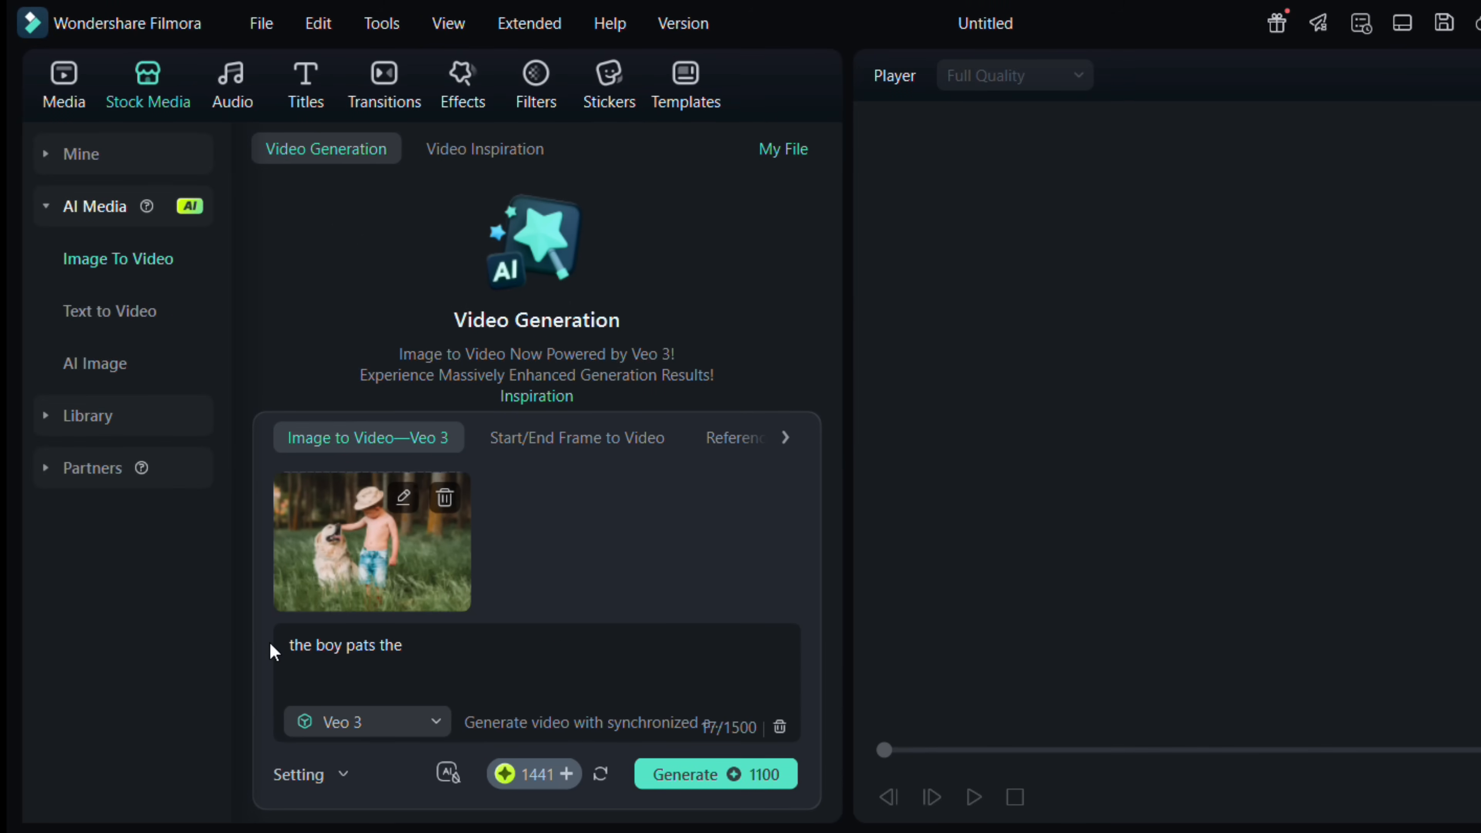
type("dog, then")
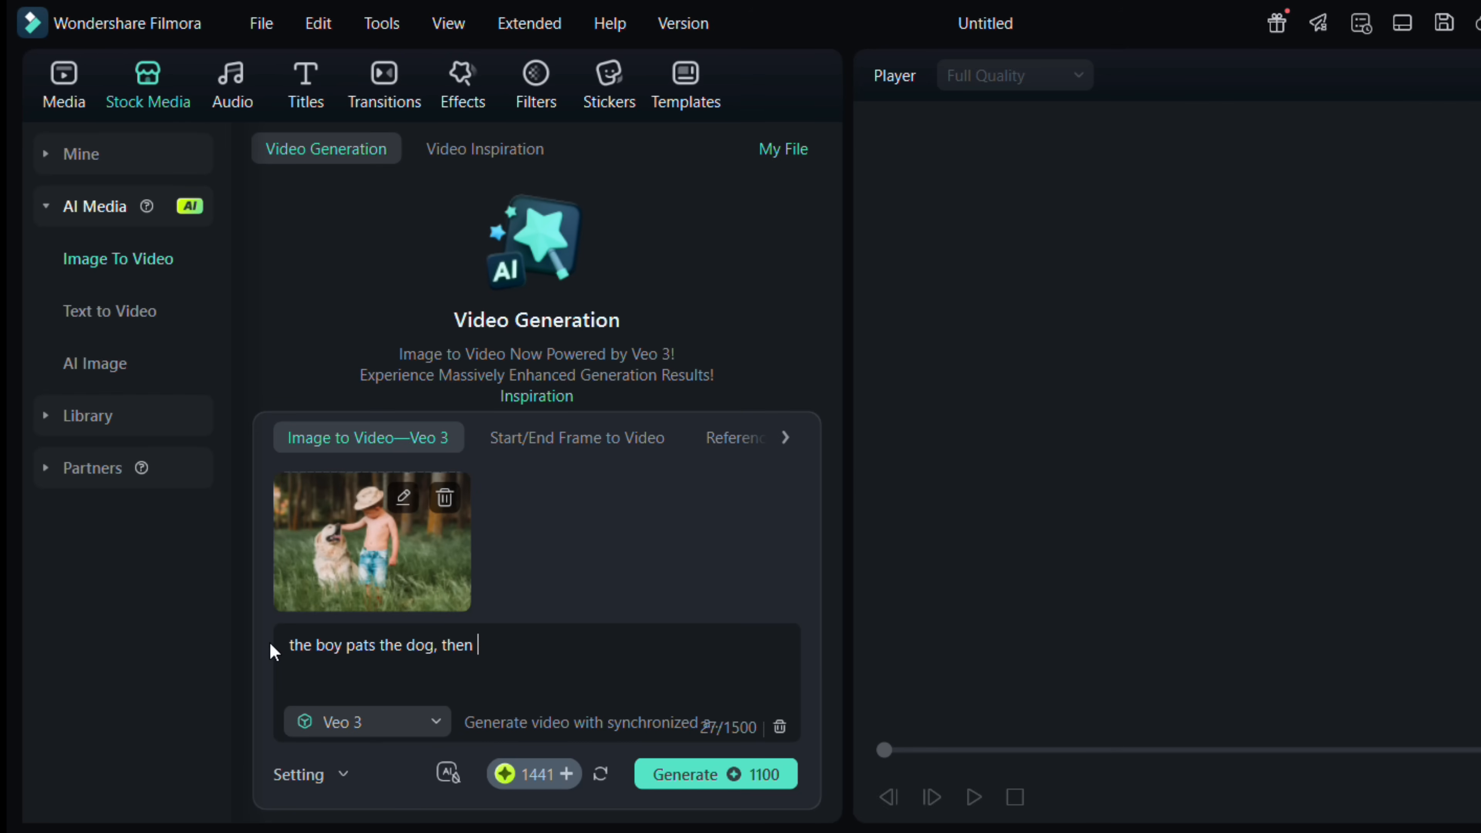
type("he starts walk")
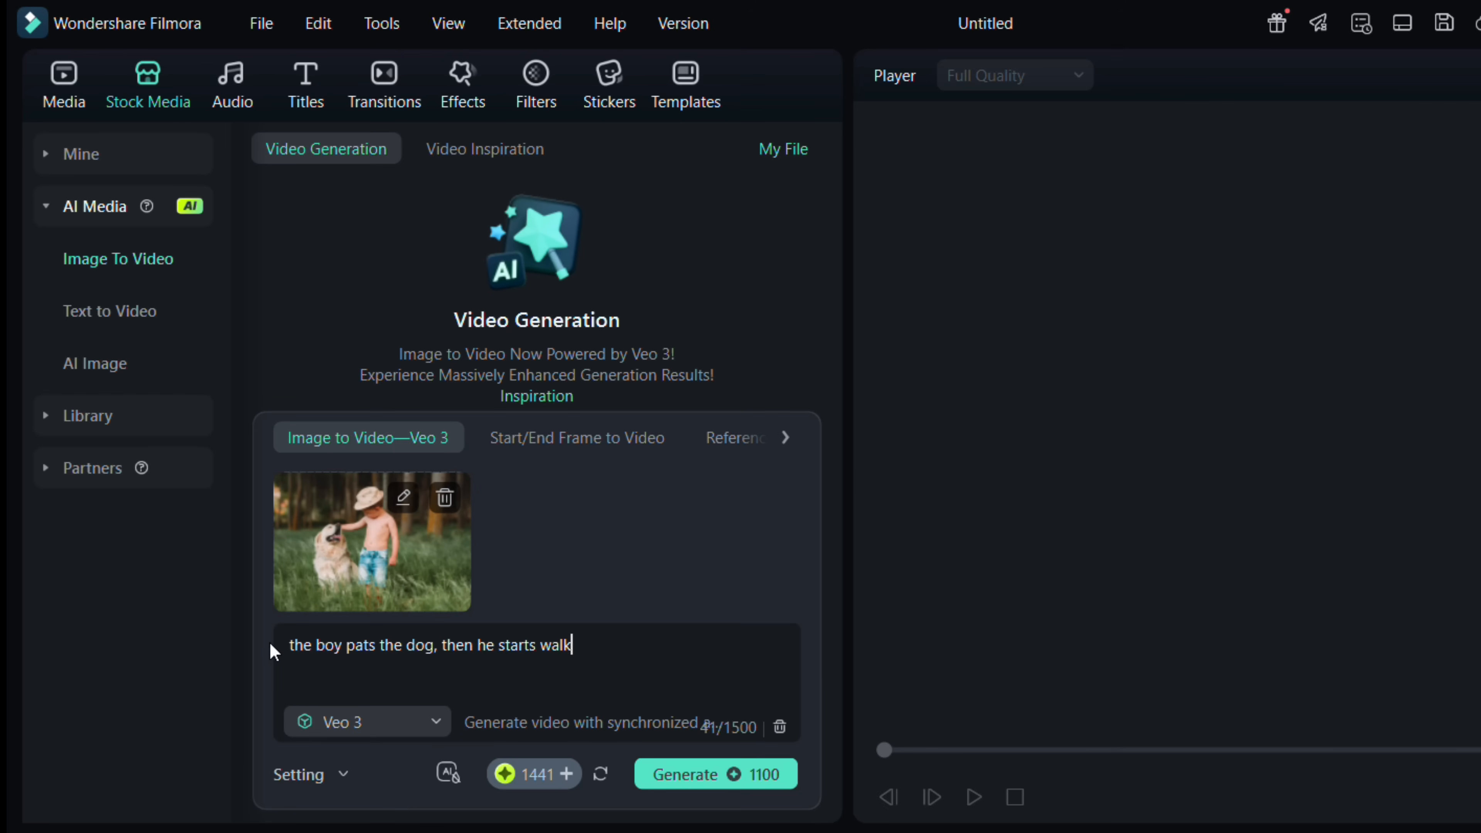
type("ing thr")
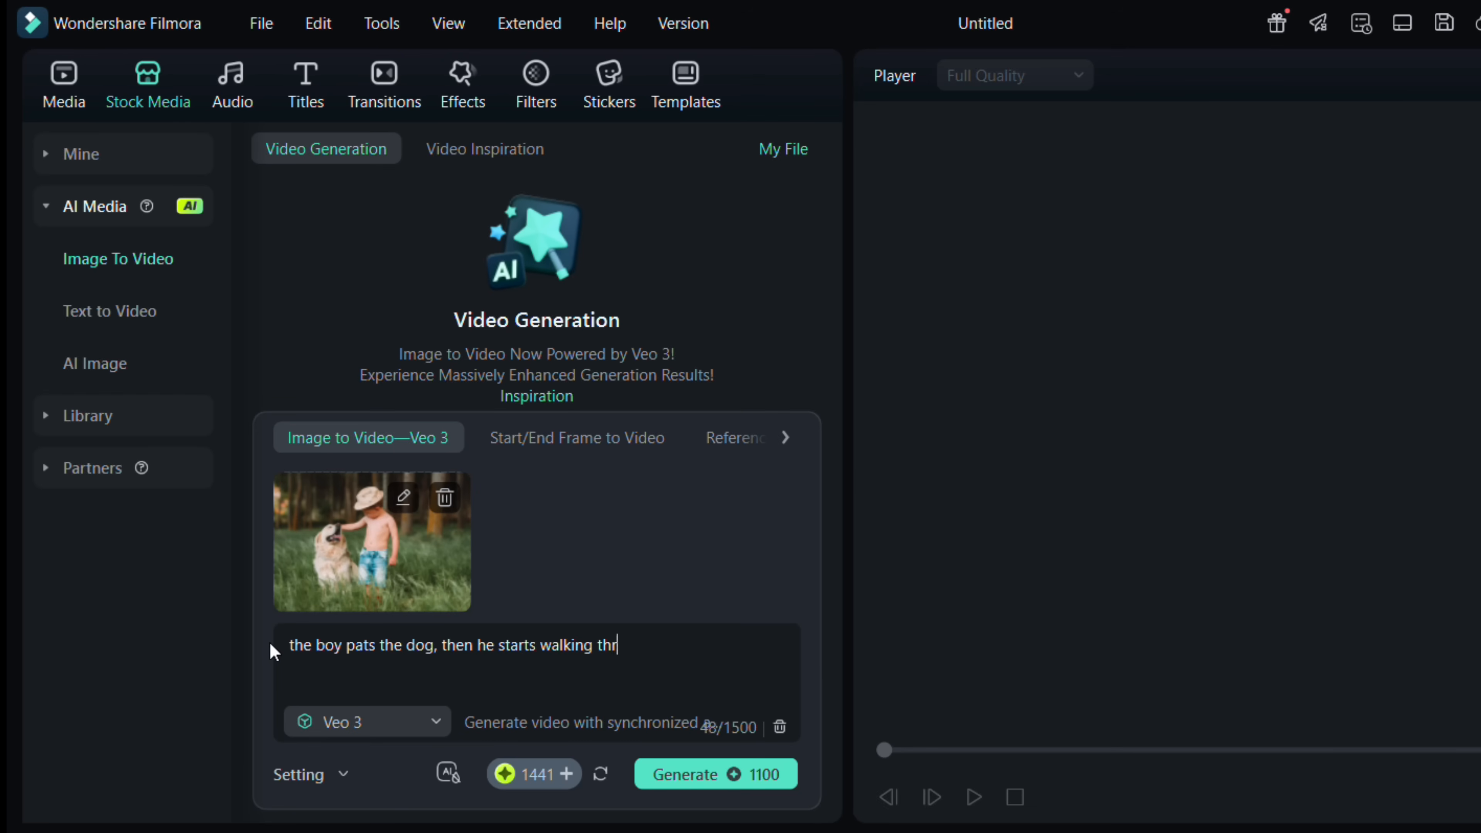
type("ough the fie")
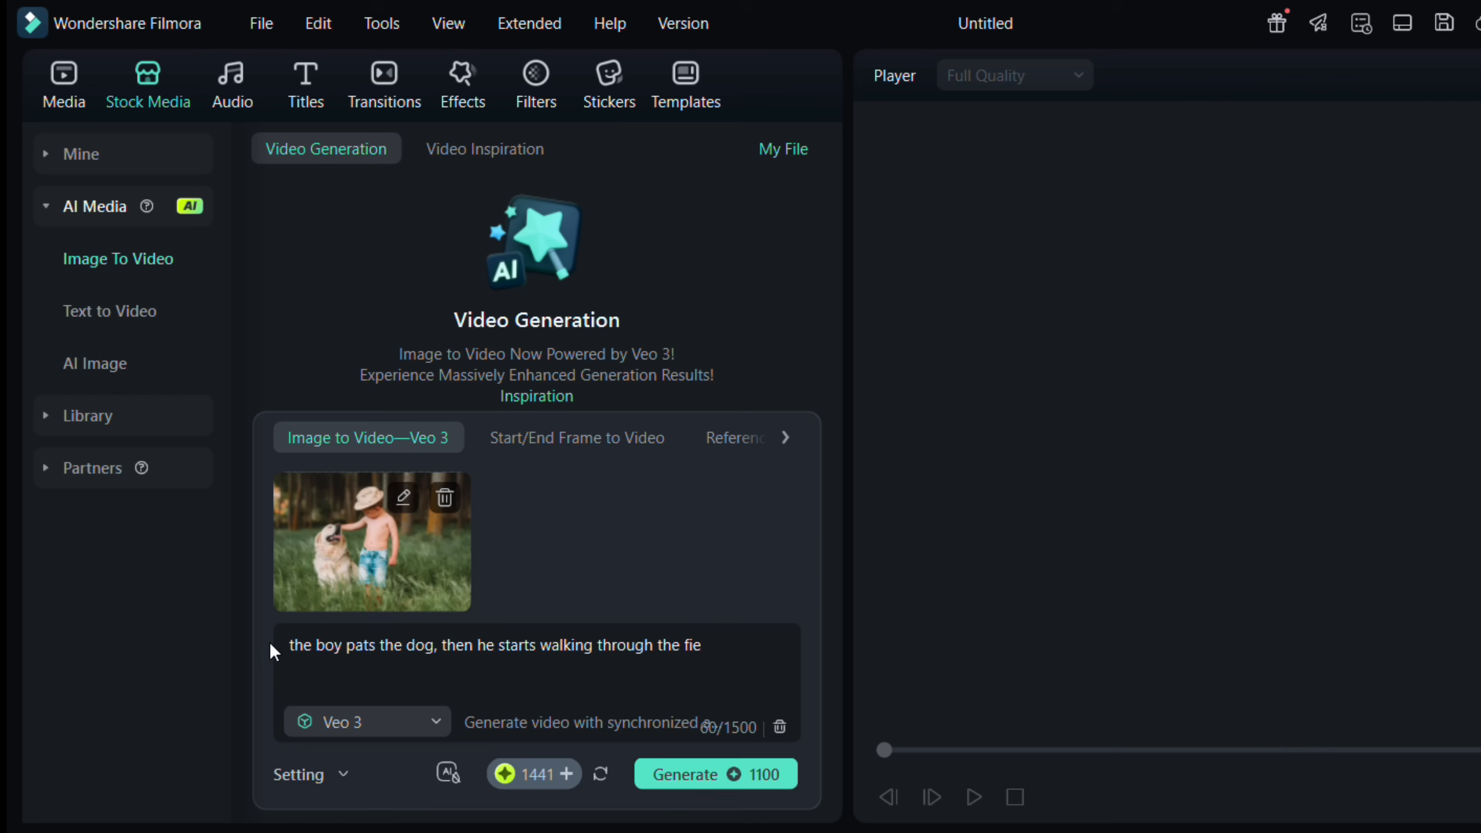
type("ld. the dog follows")
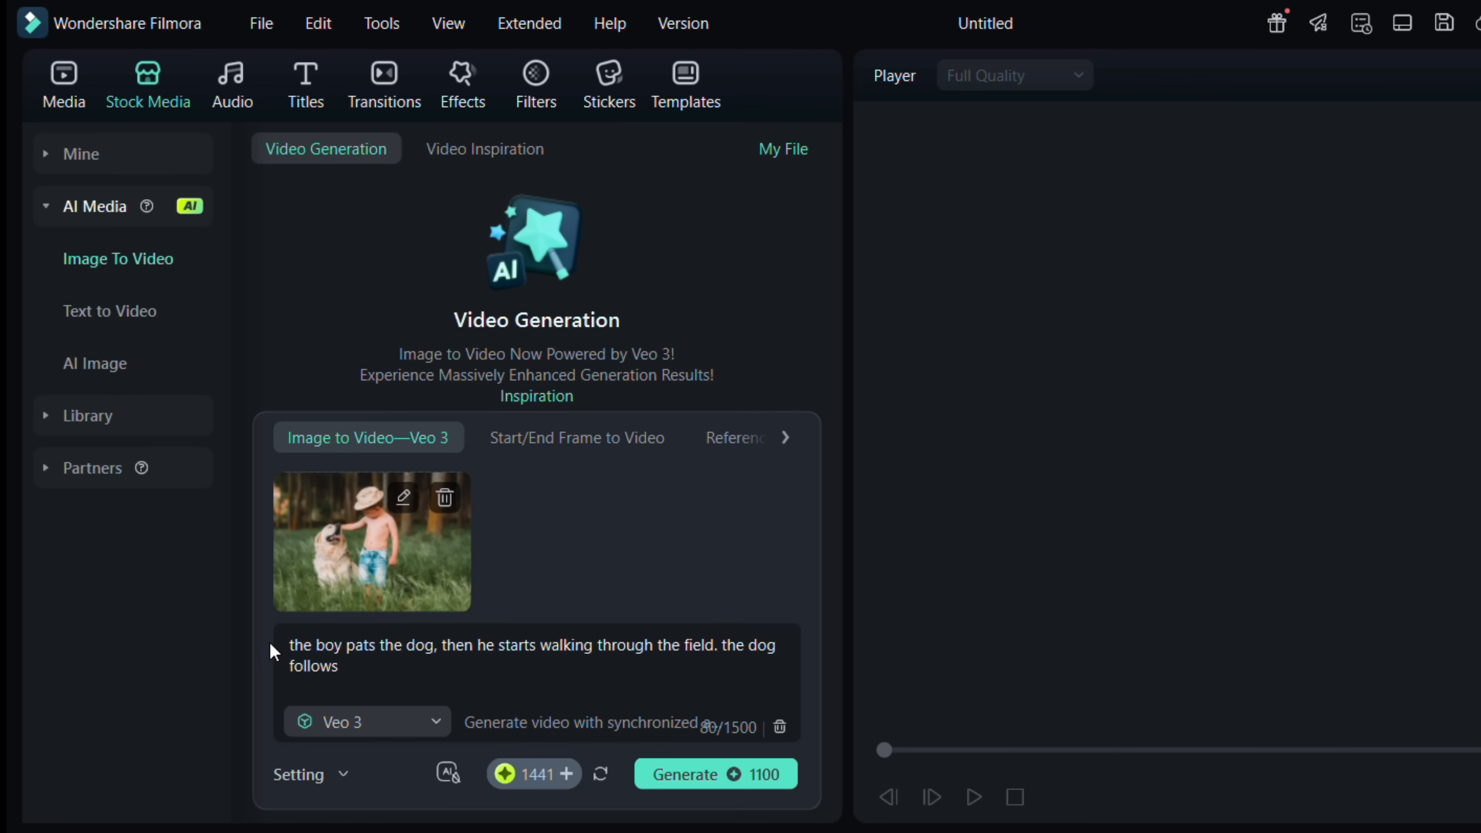
type("him.")
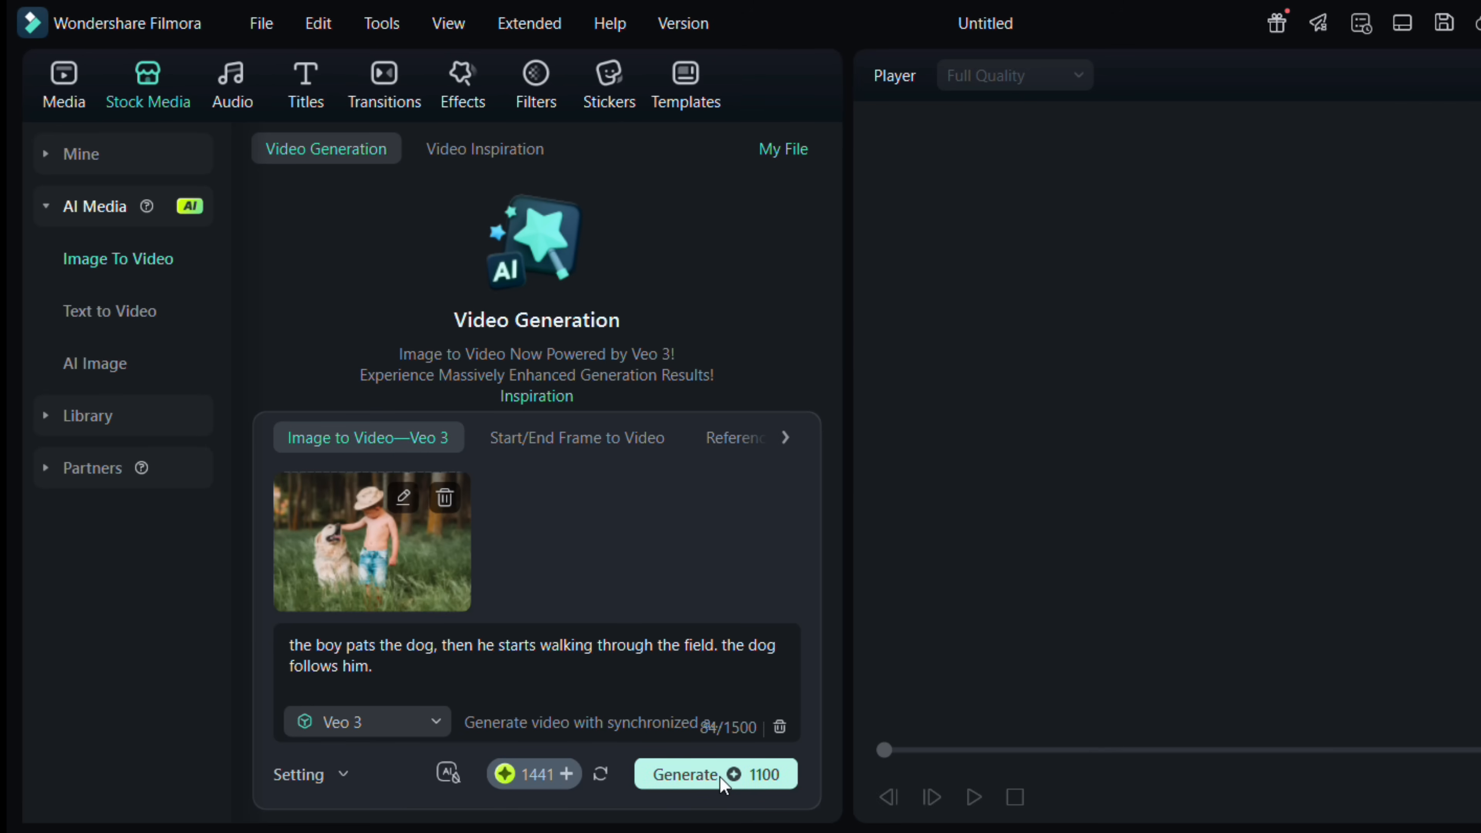
Step: Choose the Veo 3 model and generate the boy-and-dog video from the photo and prompt
left_click(367, 722)
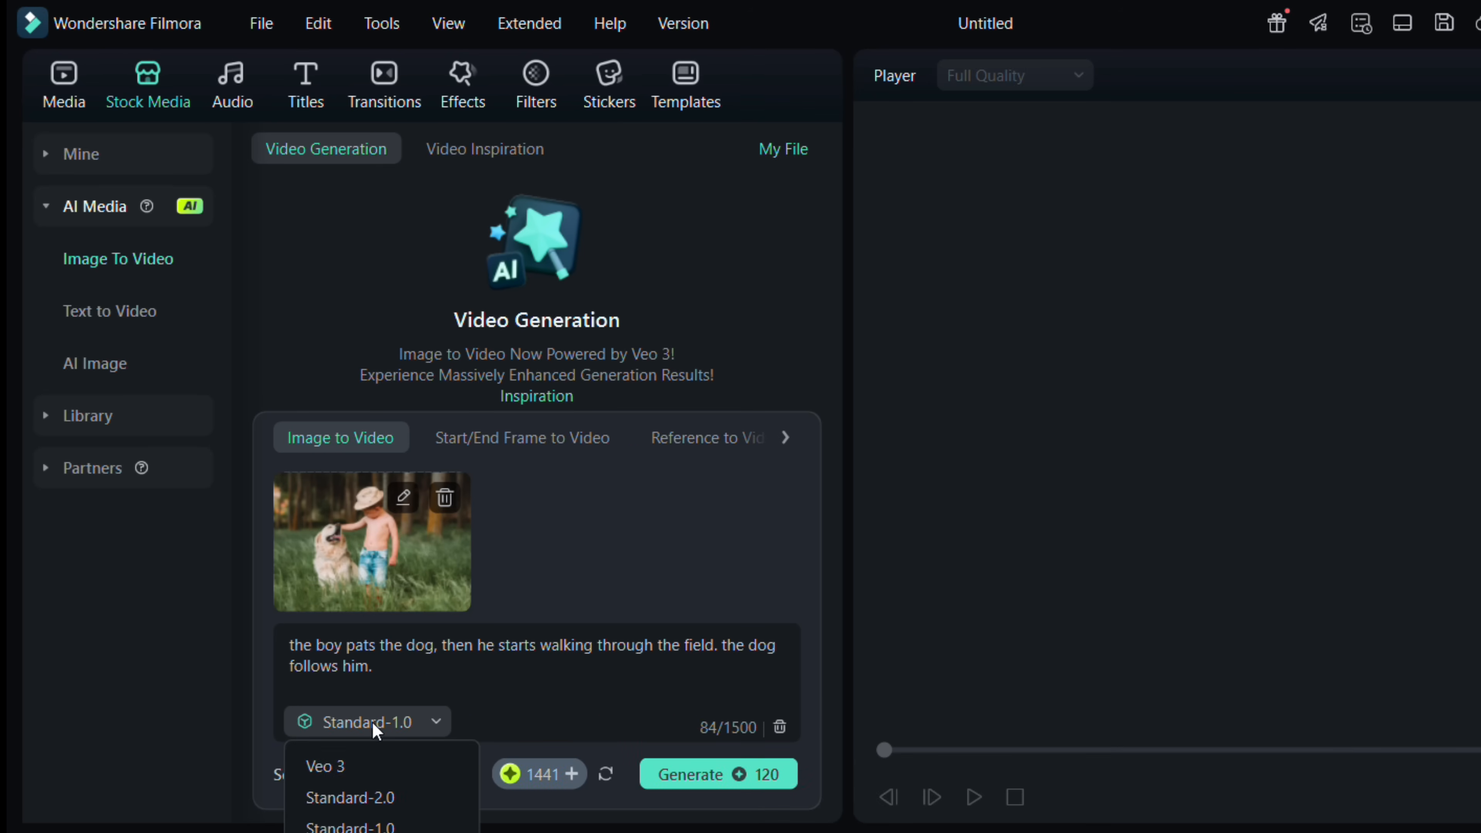
left_click(325, 765)
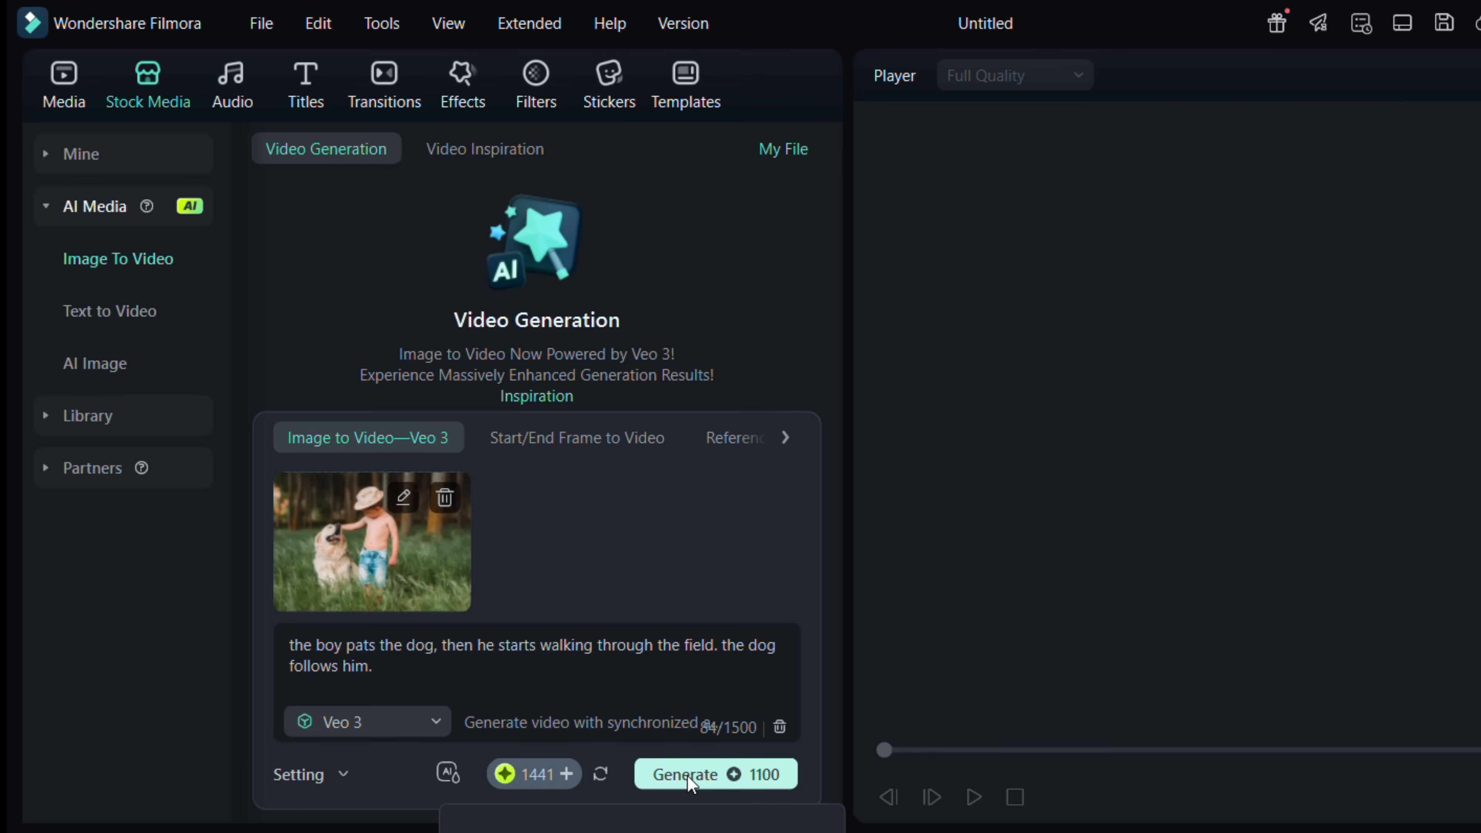
left_click(716, 774)
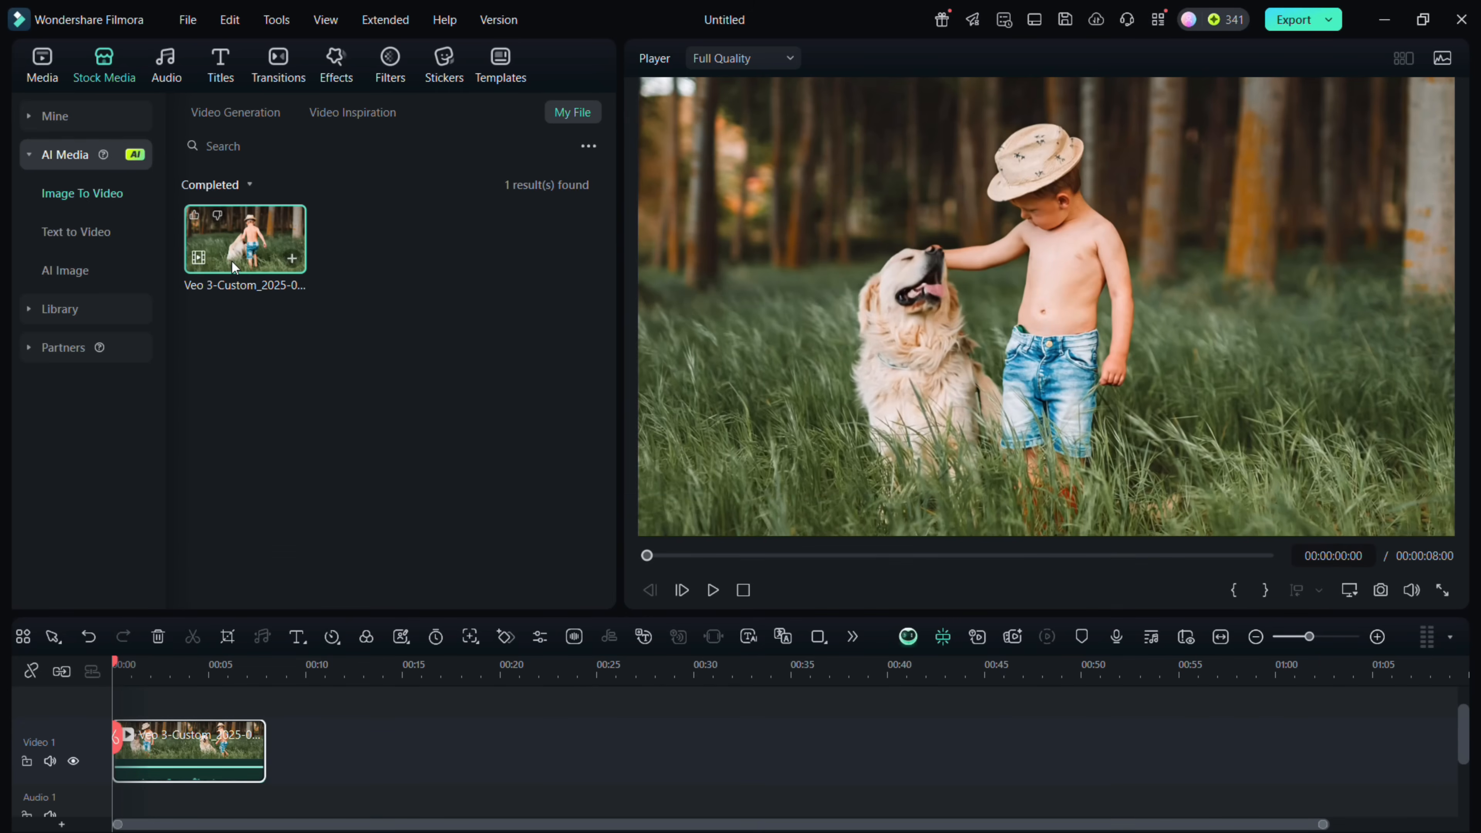
Step: Start a new generation, finish the prompt with 'and pats the dog', and generate on Standard-2.0
left_click(235, 111)
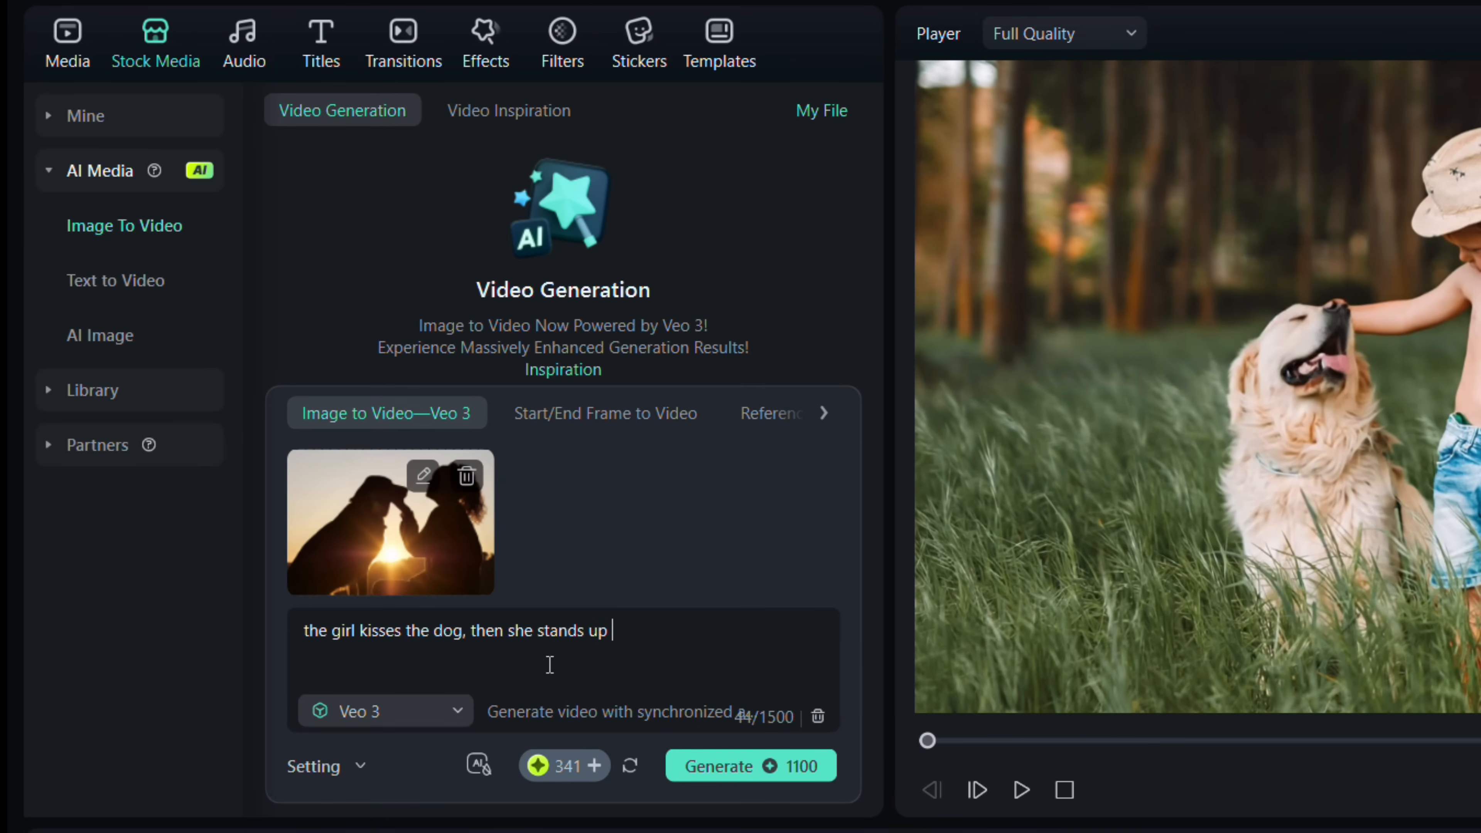
type("and pats the dog")
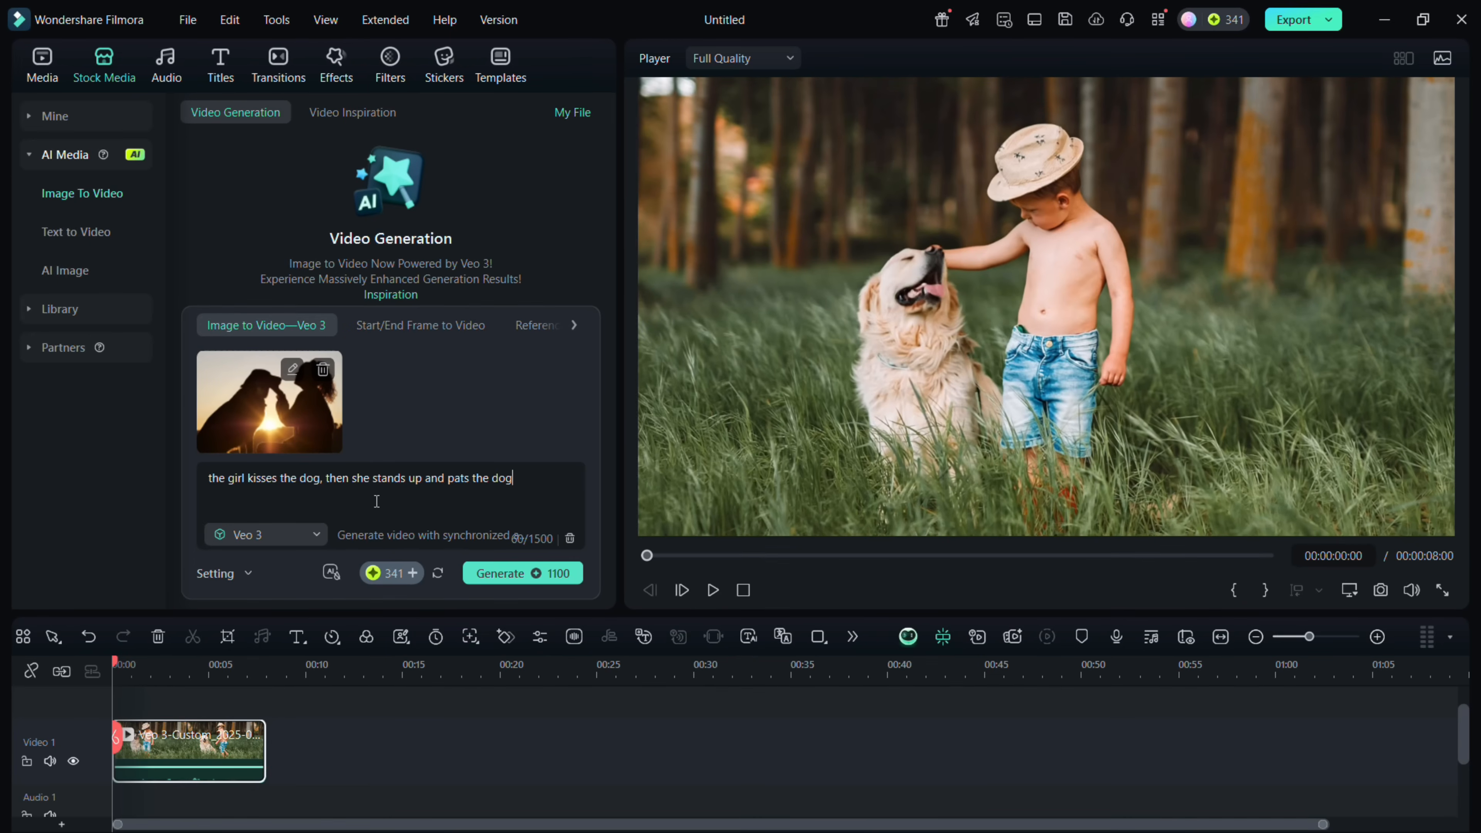
left_click(264, 534)
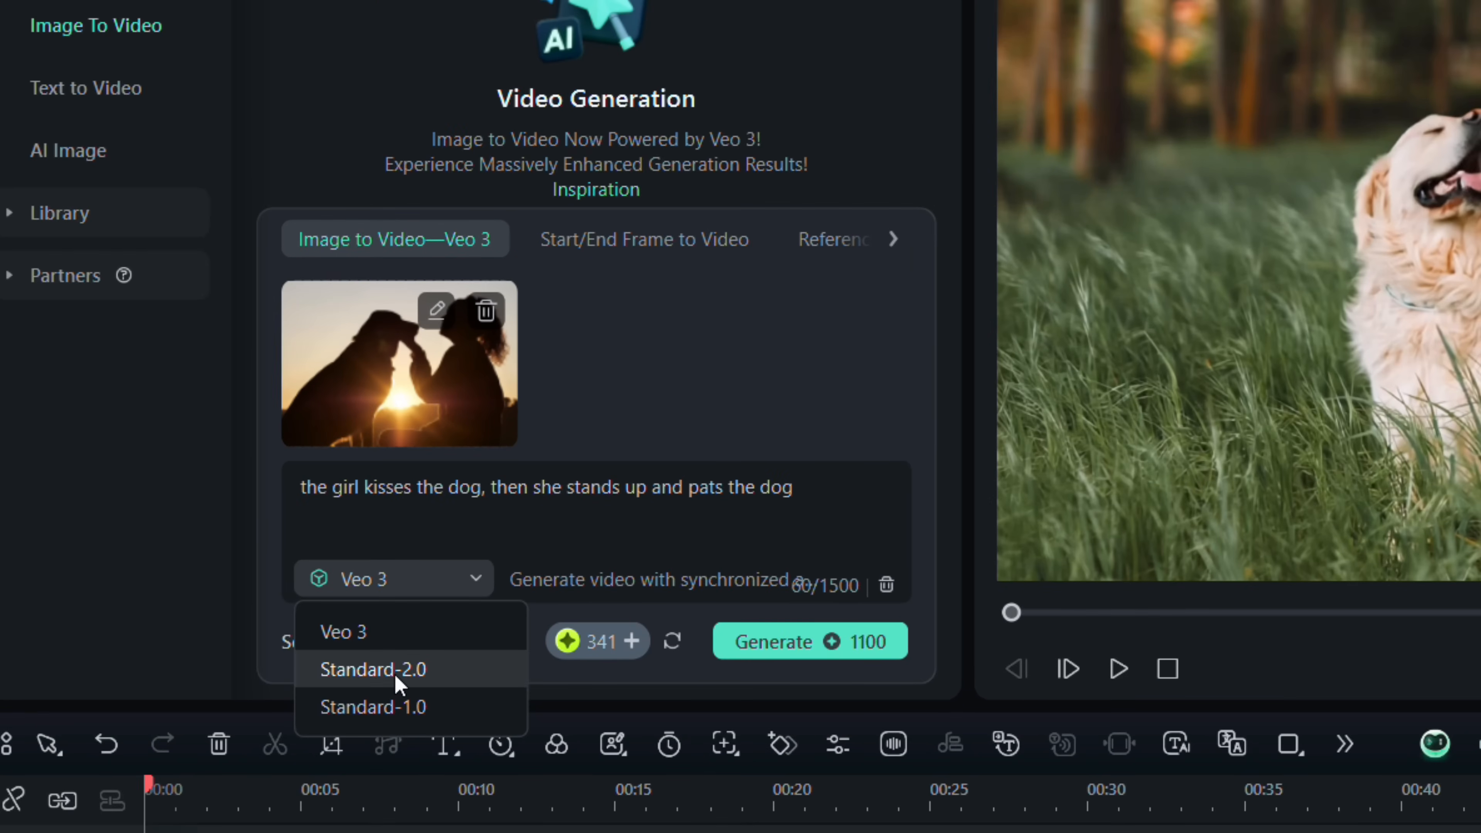
left_click(373, 669)
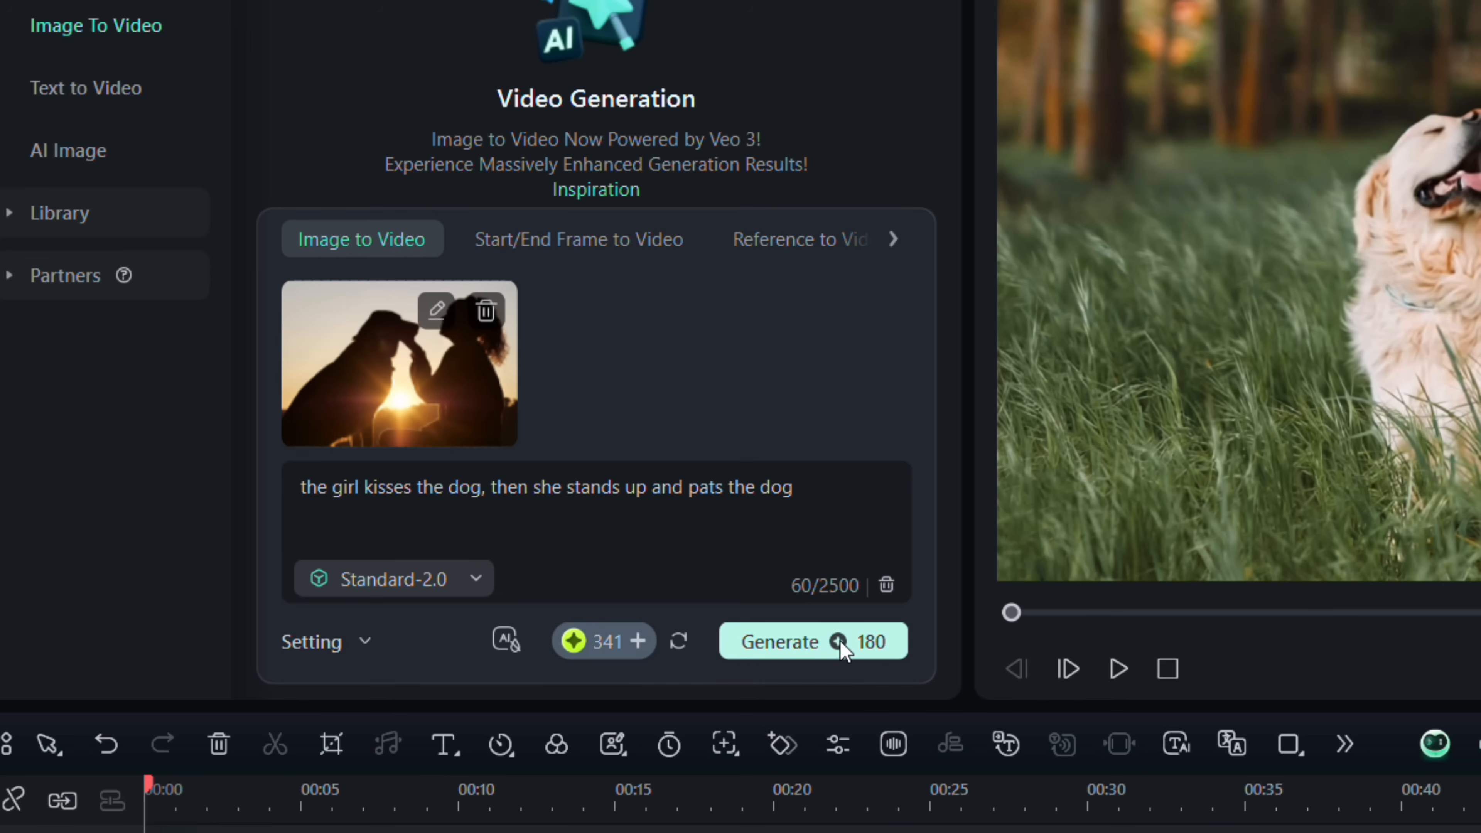
left_click(779, 641)
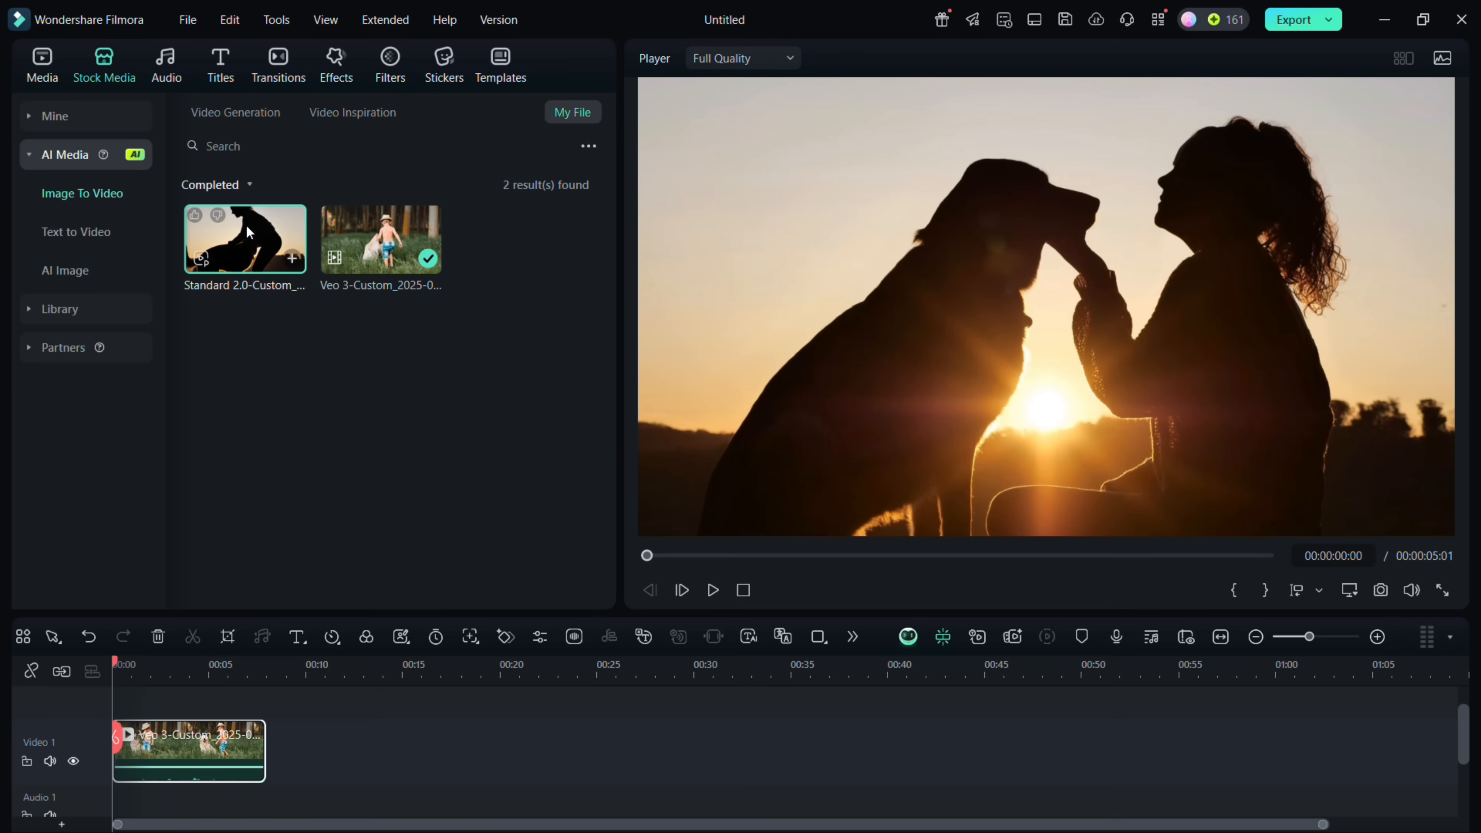
Step: Drop the silhouette clip after the first clip, answer the frame-rate dialog, and go to Templates
left_click_drag(244, 238, 317, 750)
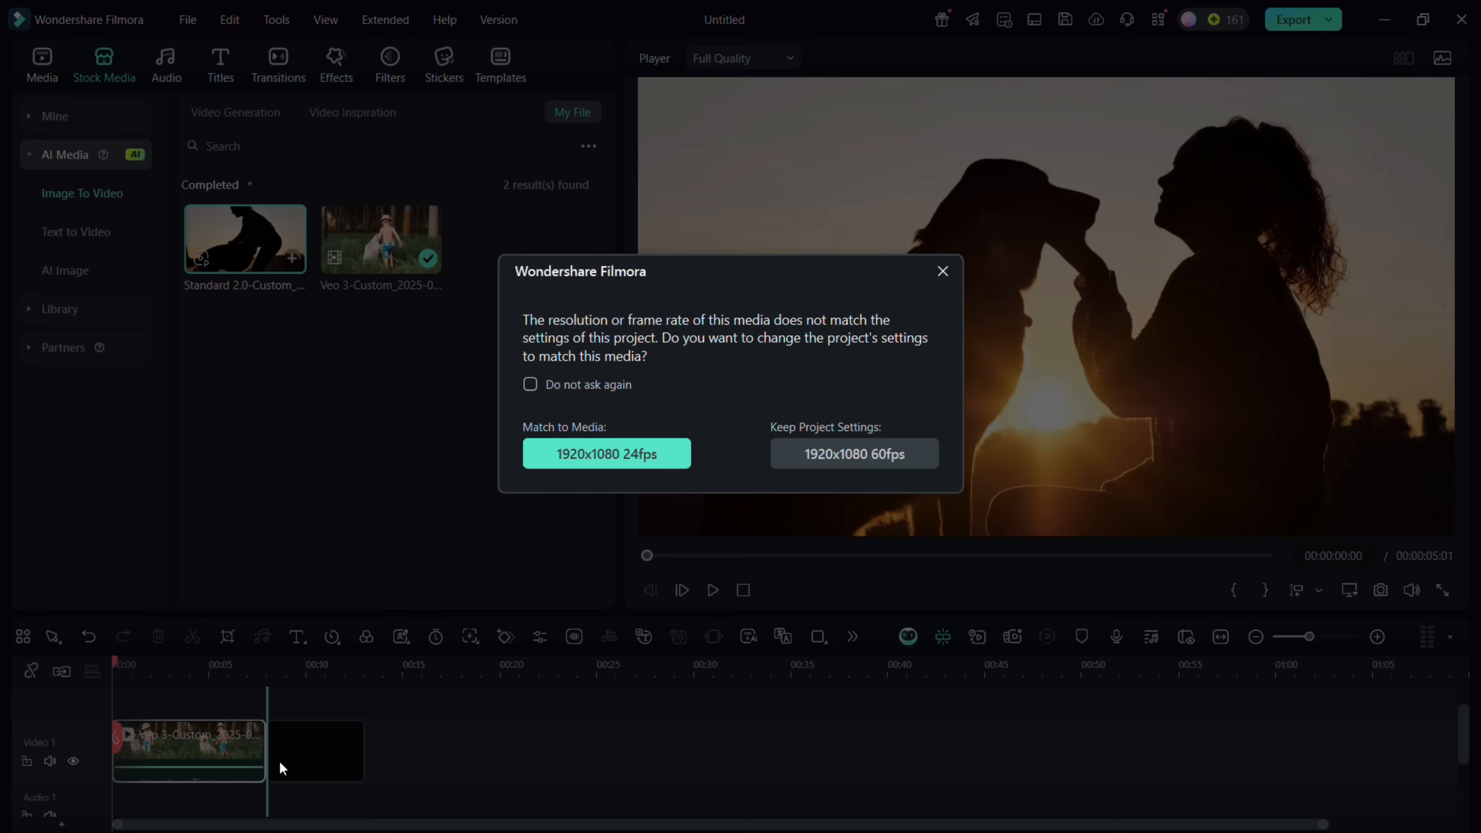
left_click(605, 454)
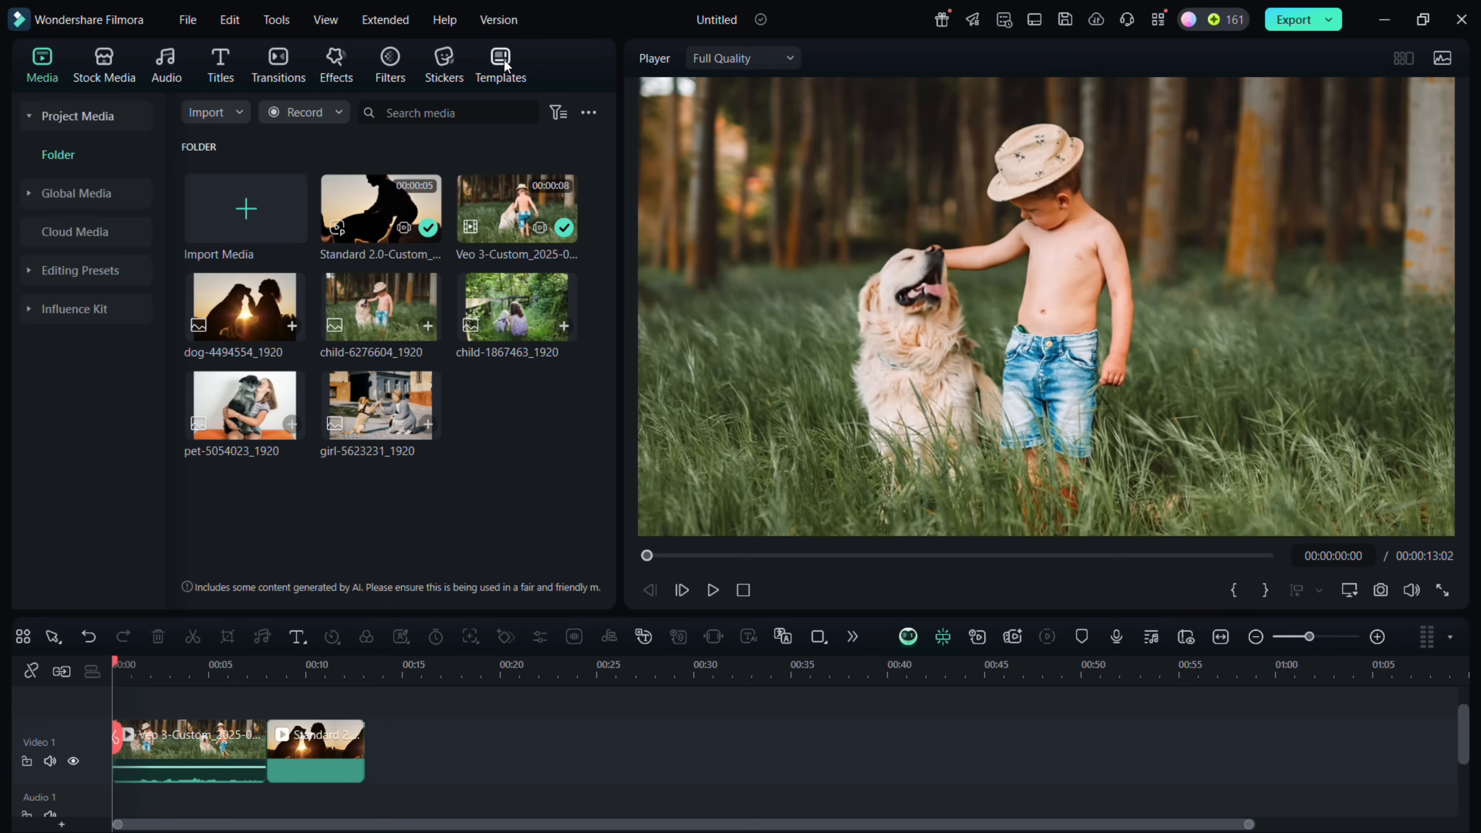
left_click(501, 64)
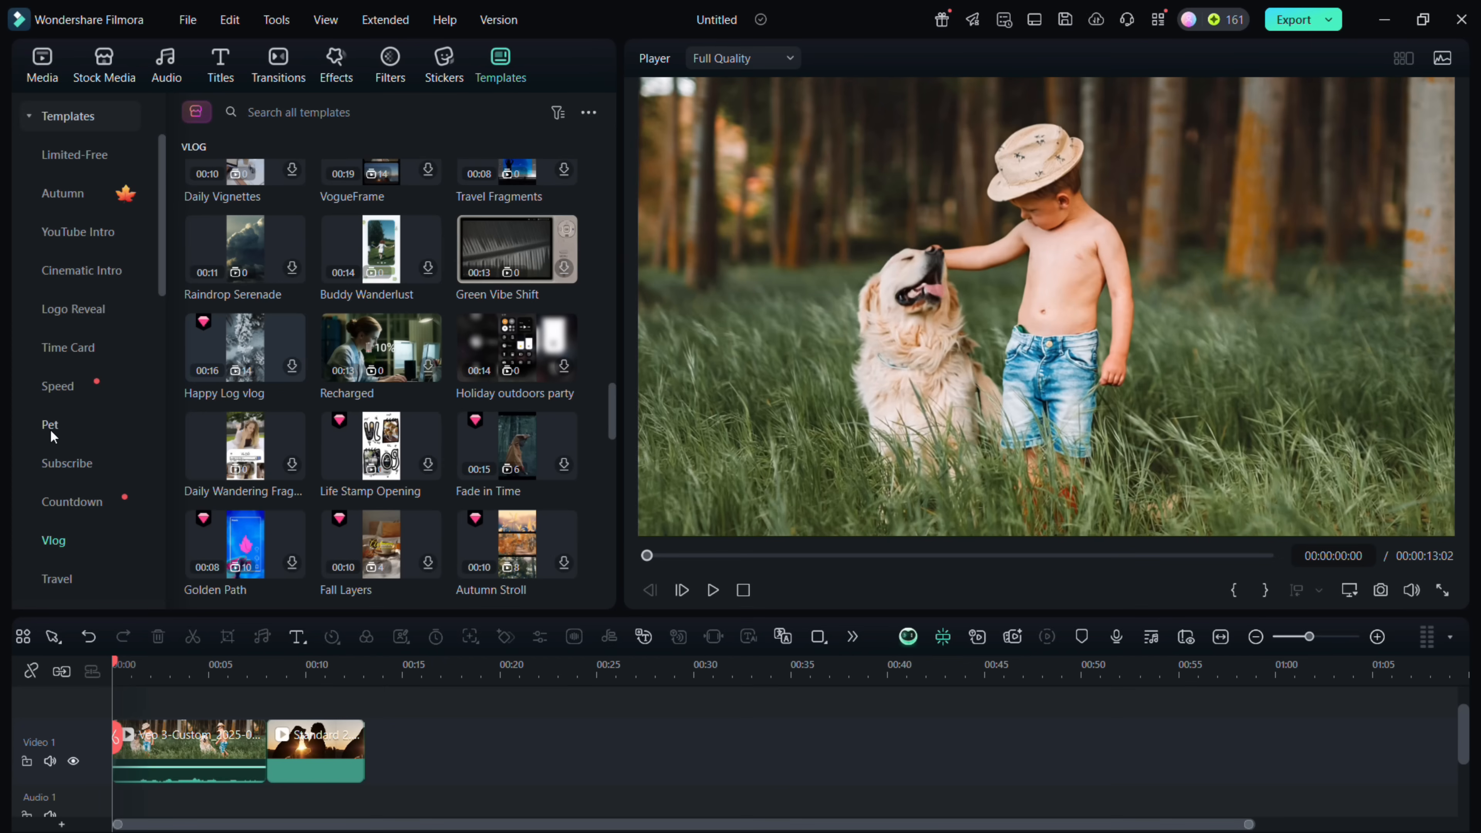
Step: Browse the Pet templates, preview Pet Expression 02 and return to the media library
left_click(50, 425)
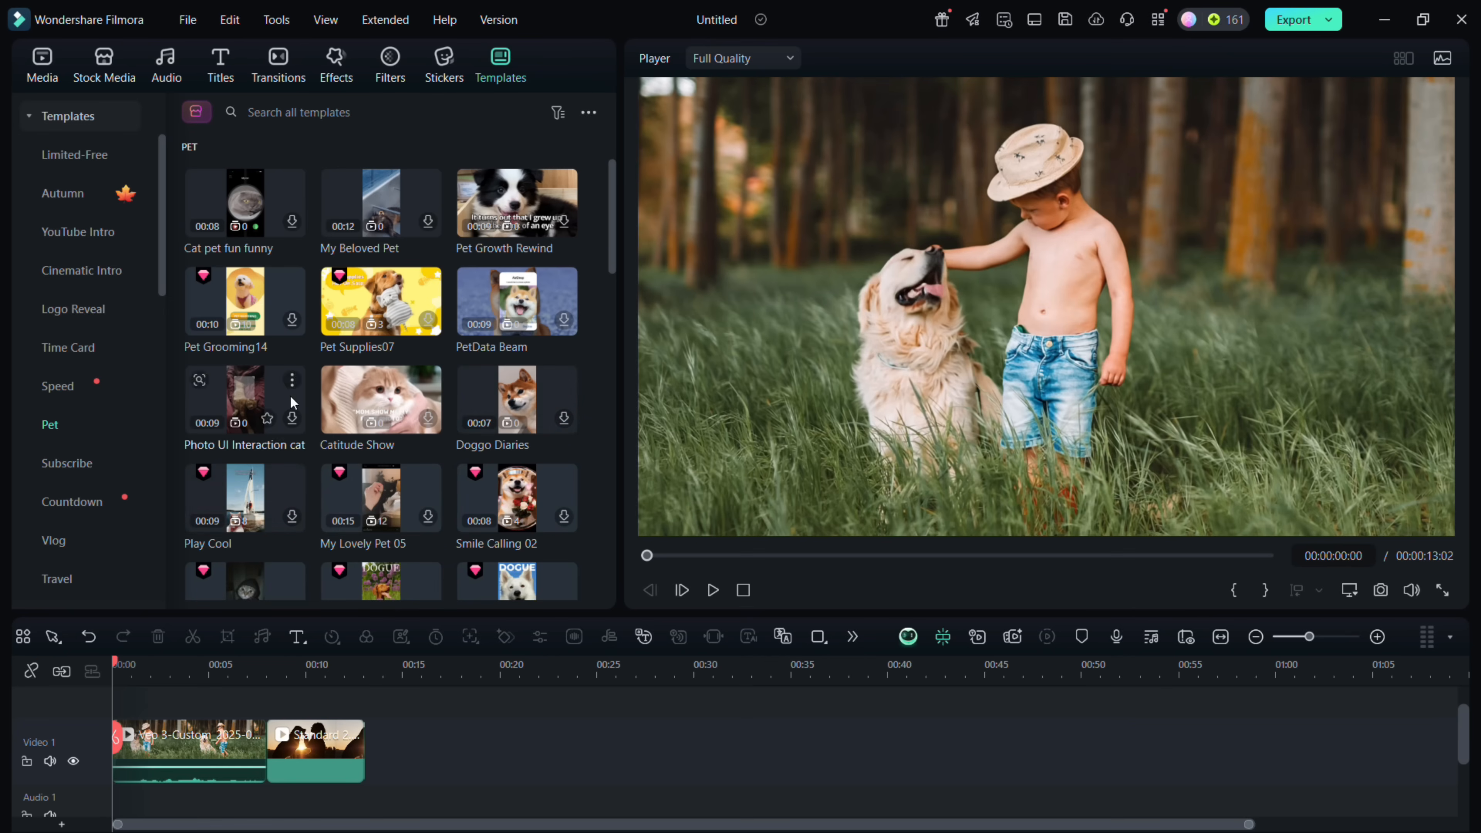
scroll("down", 3)
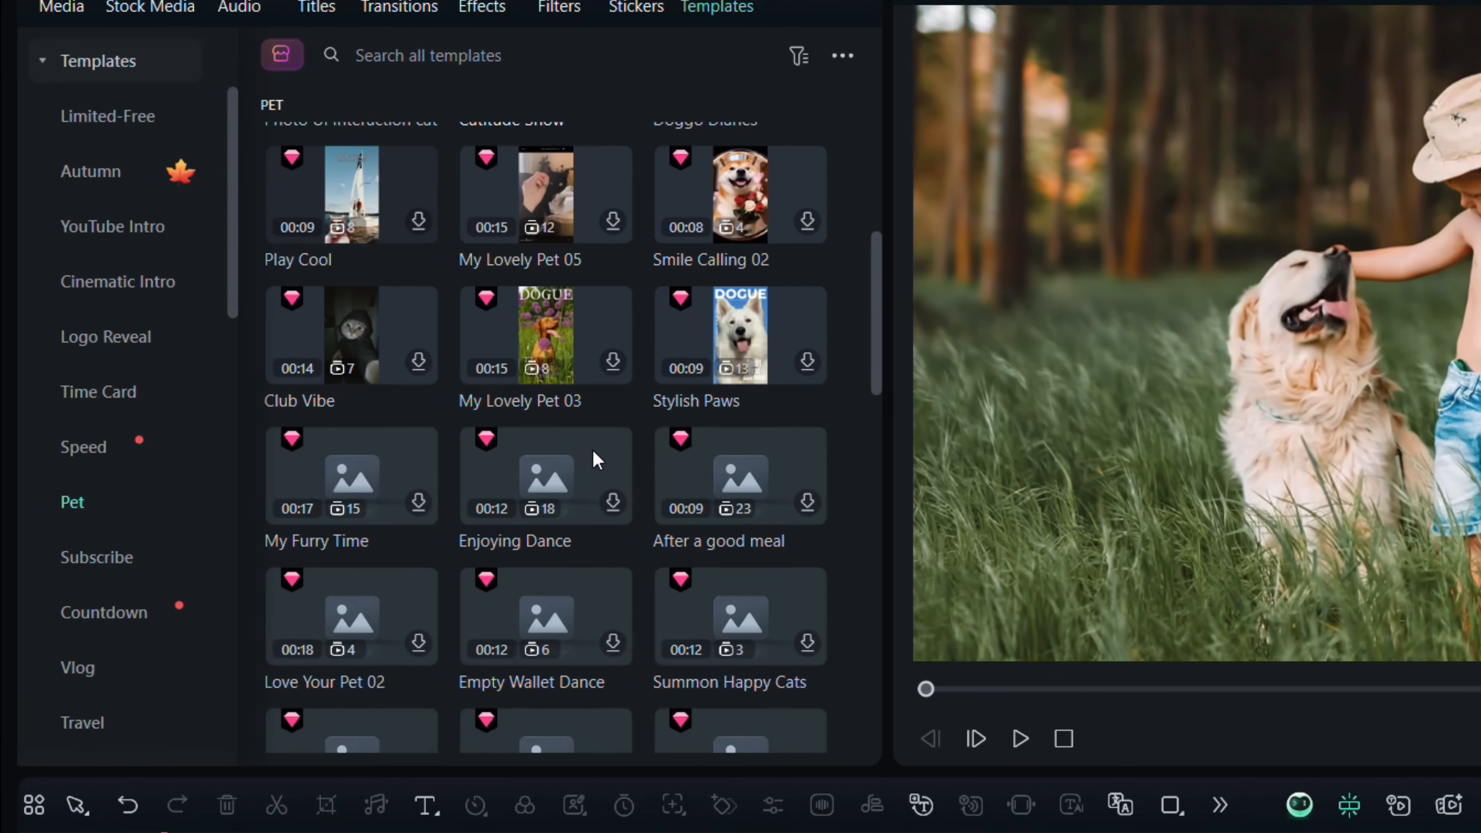
scroll("down", 3)
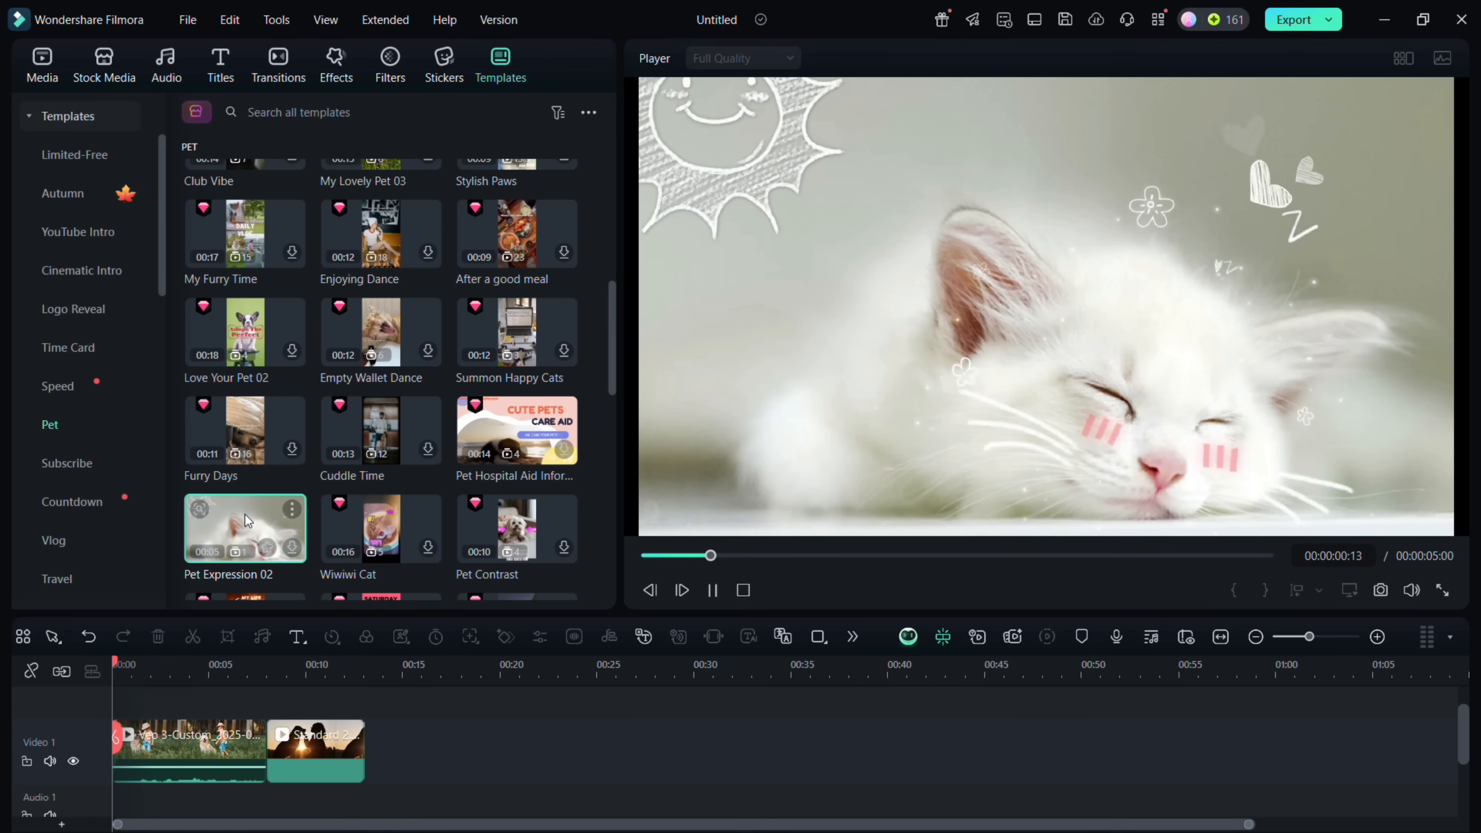
left_click(713, 590)
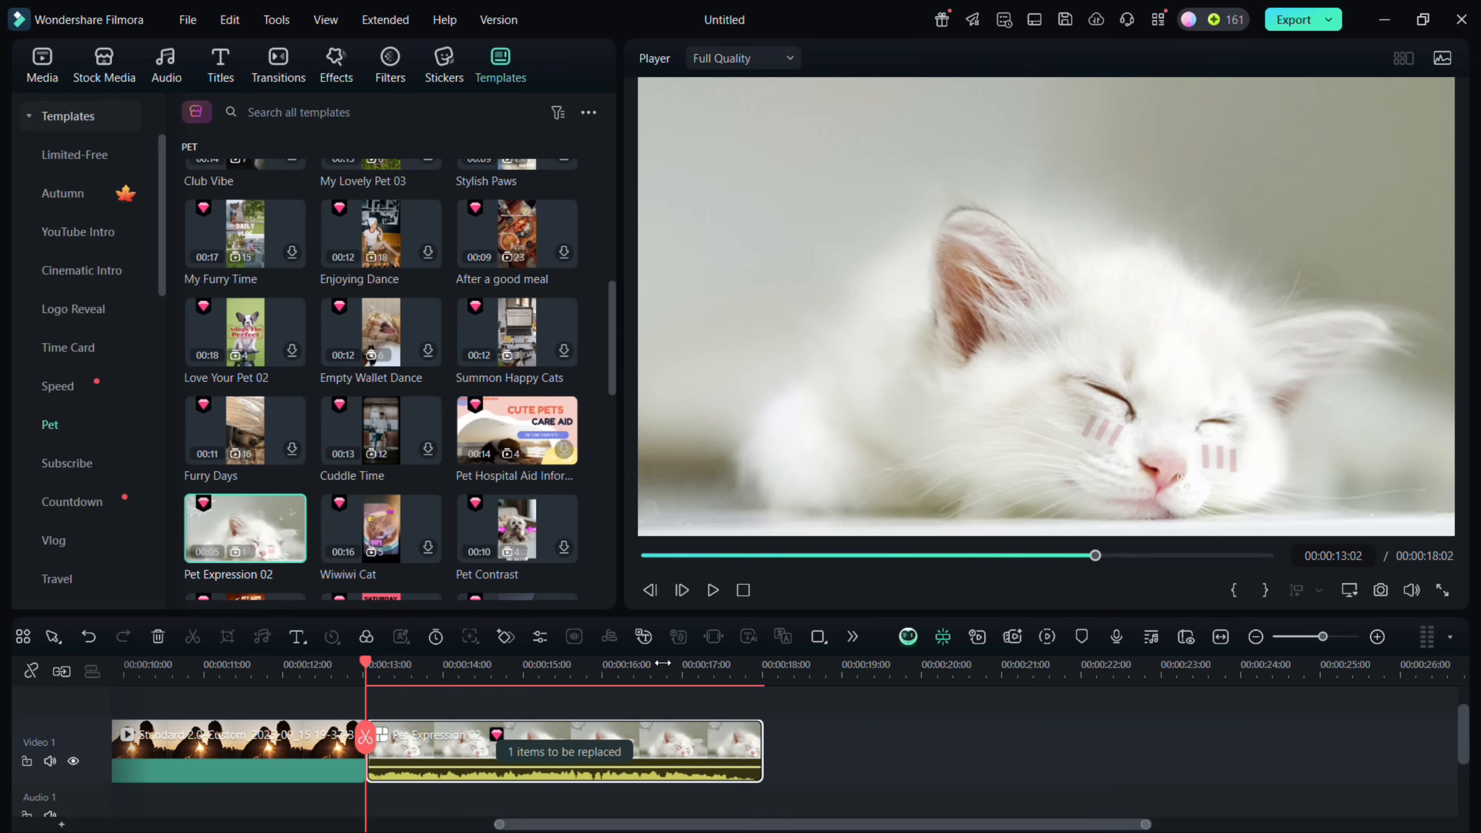
left_click(42, 64)
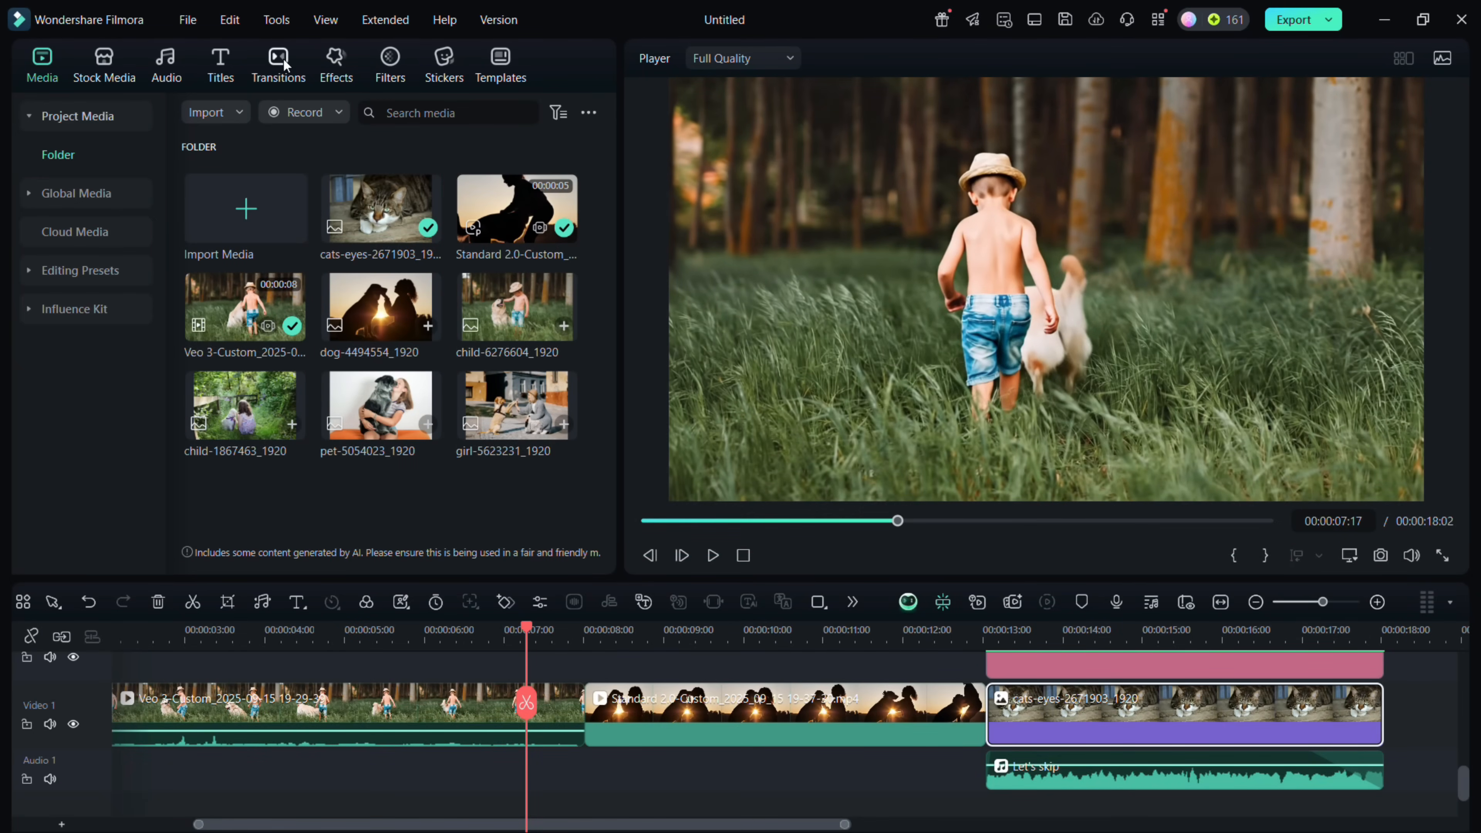
Step: Search the transitions for 'love', apply heart transitions at the joins, and stop the preview
left_click(278, 65)
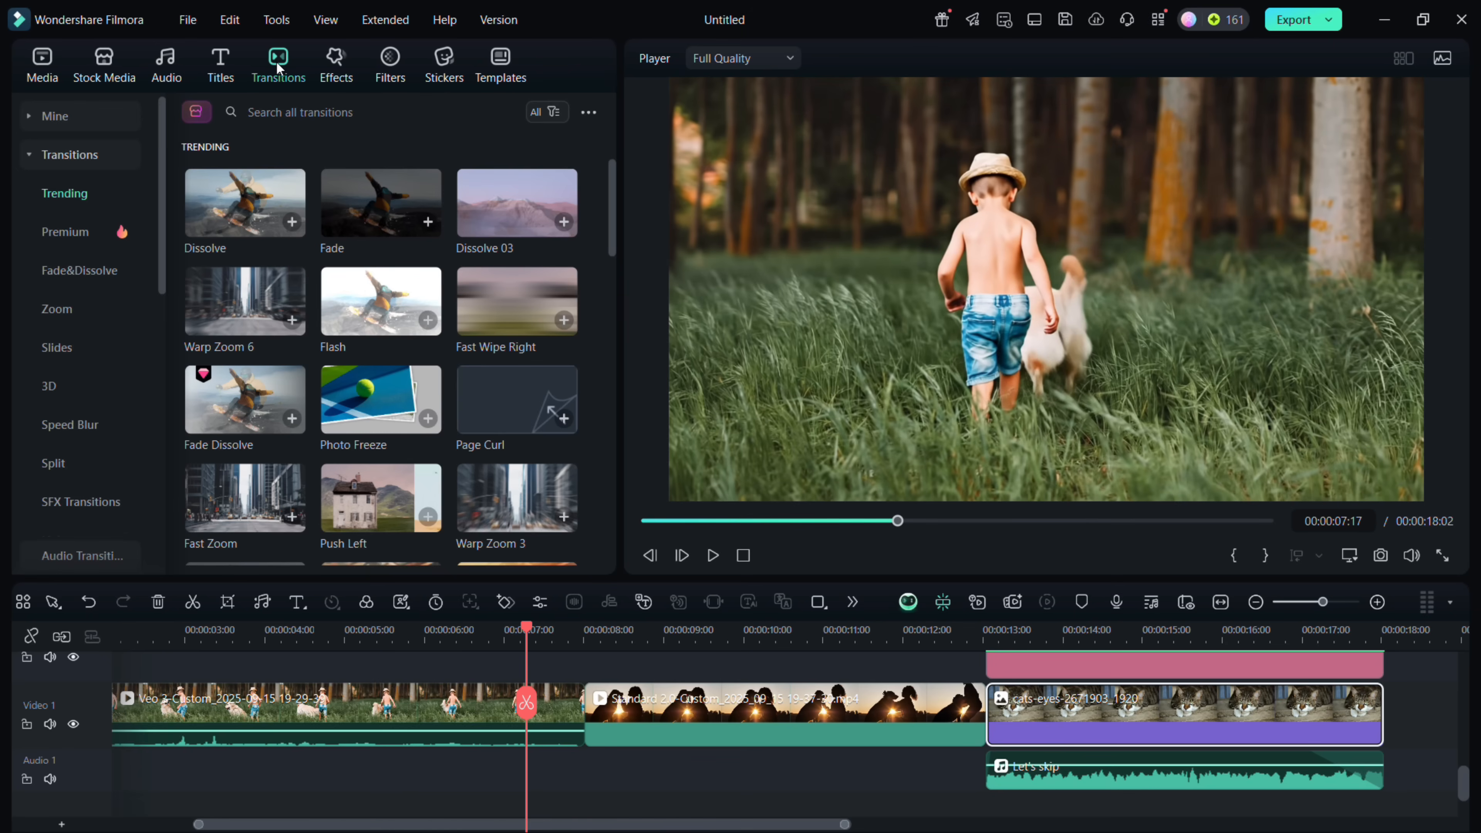
type("love")
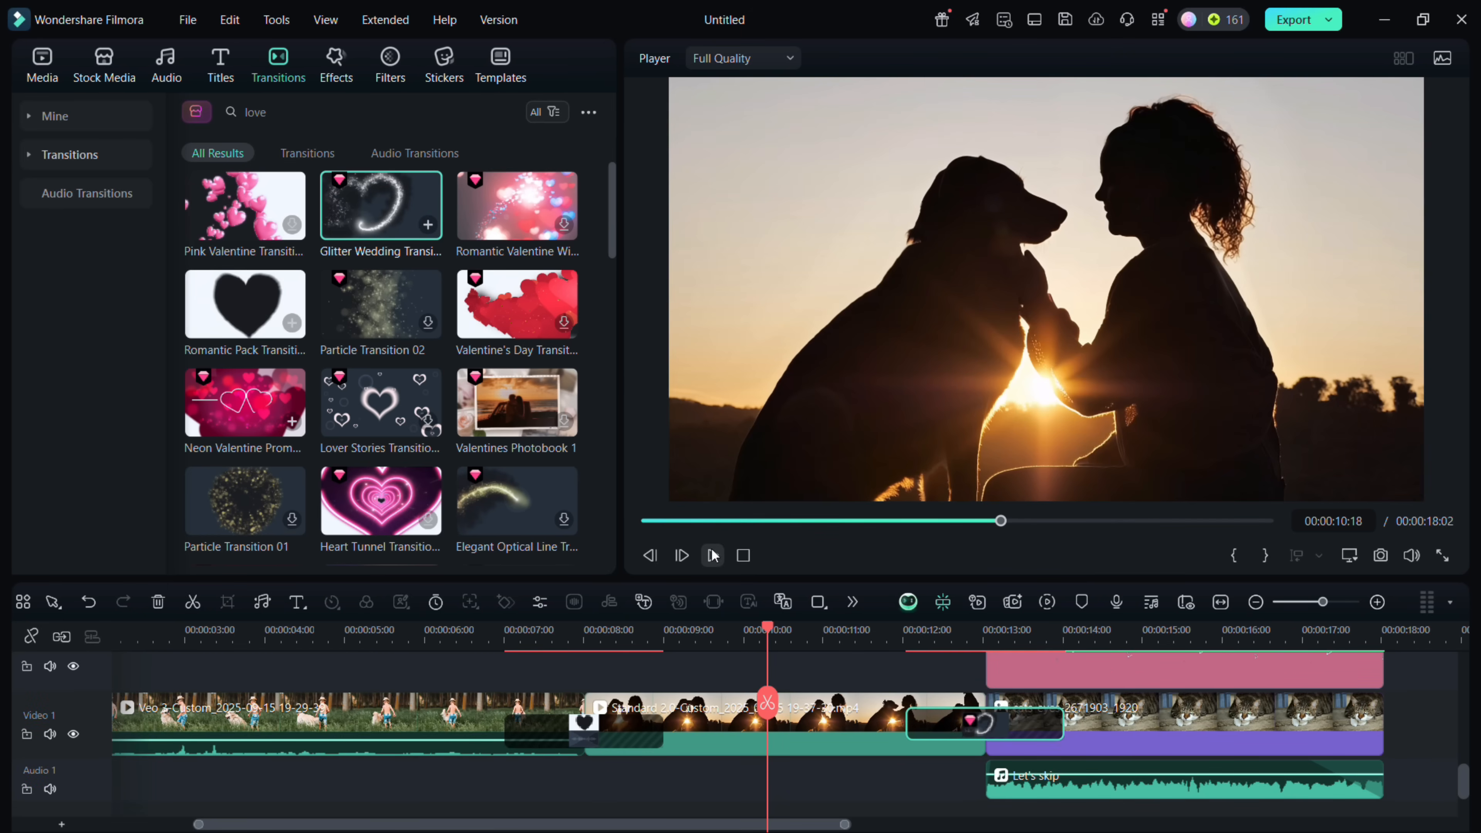
left_click(713, 556)
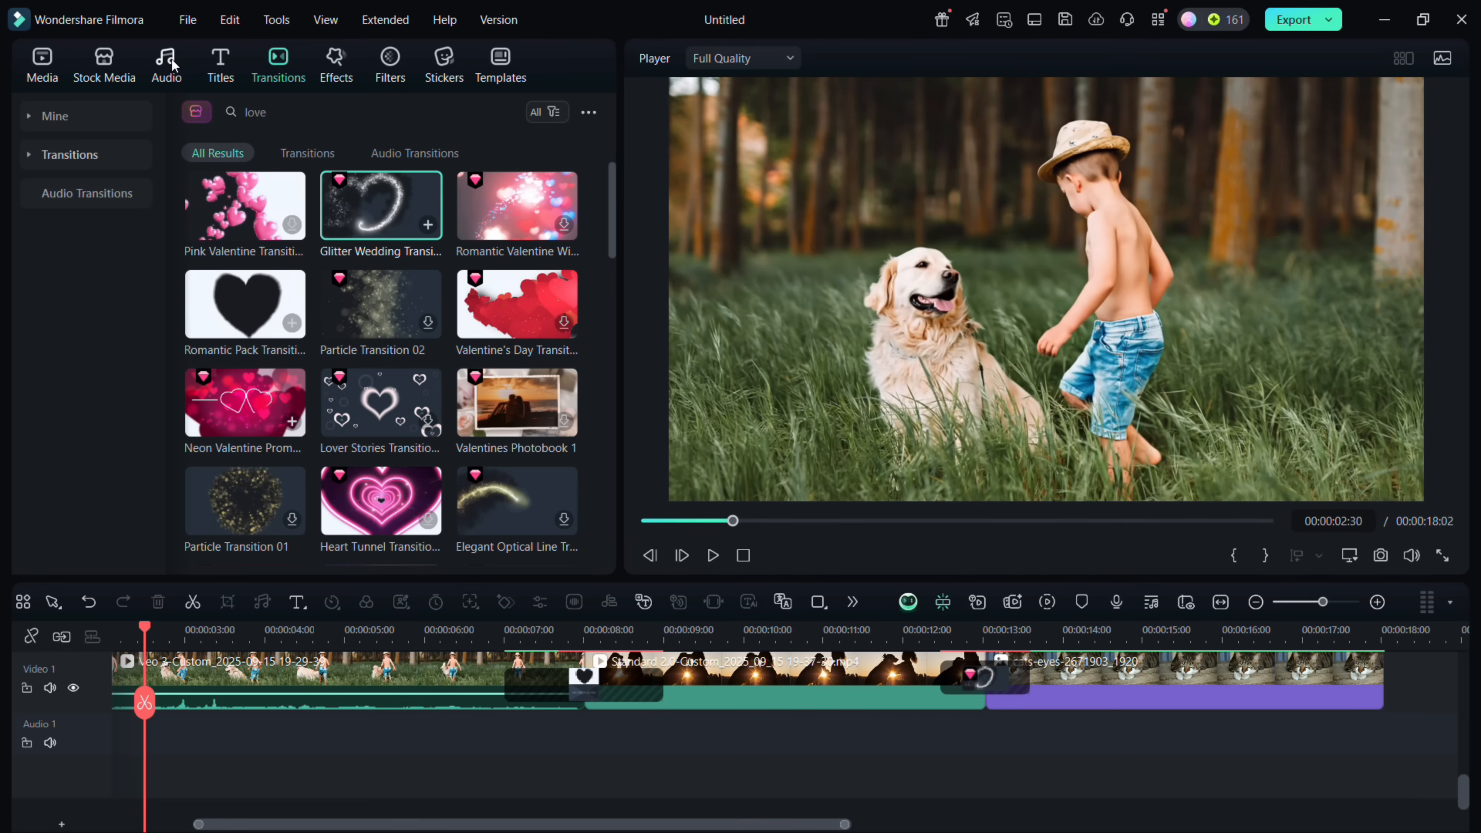
Step: Search audio for 'play with pets', add Let's go together with a 2.35 s fade-out, and confirm
type("play with pets")
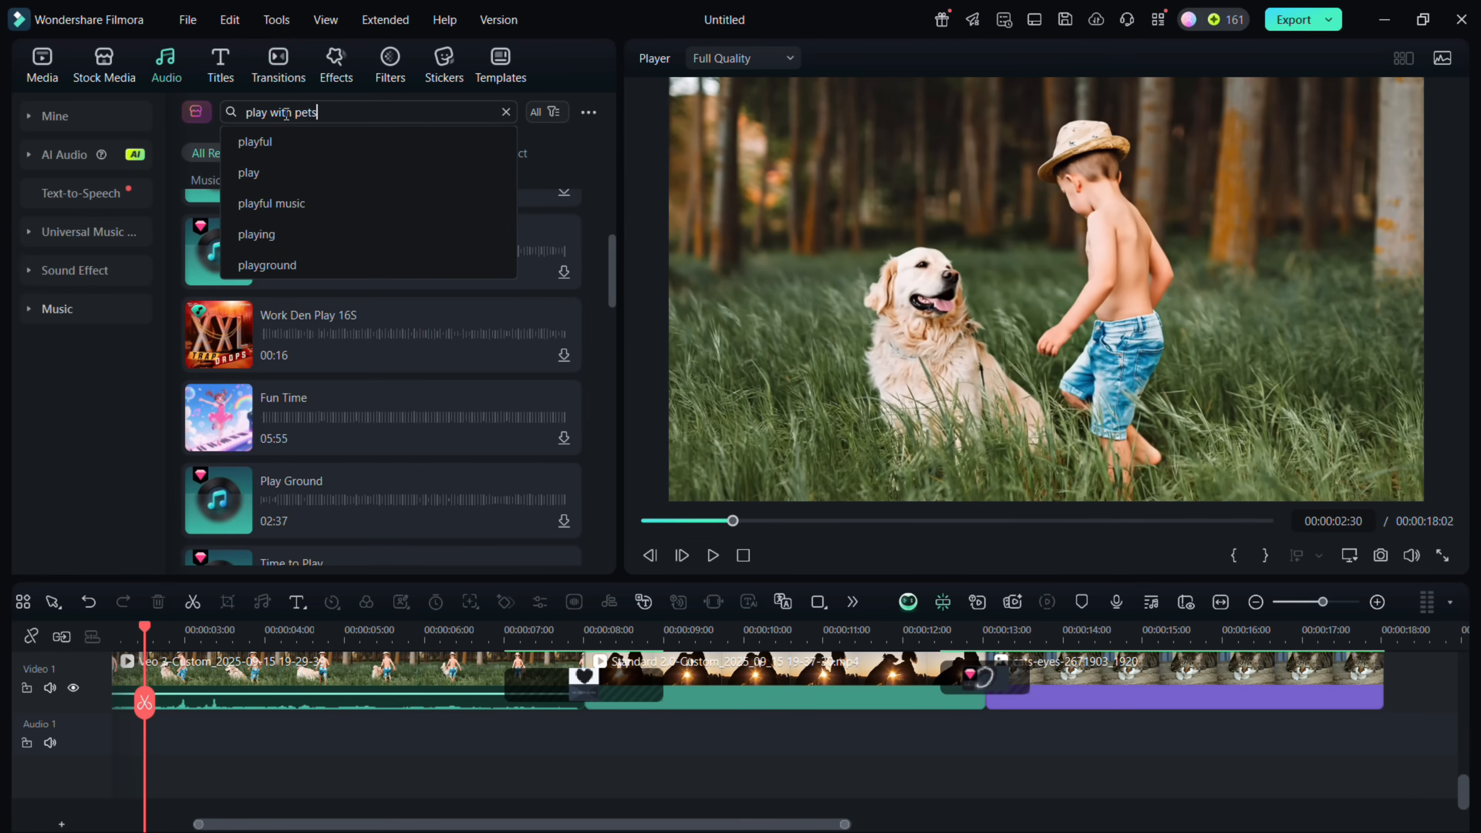
key("Enter")
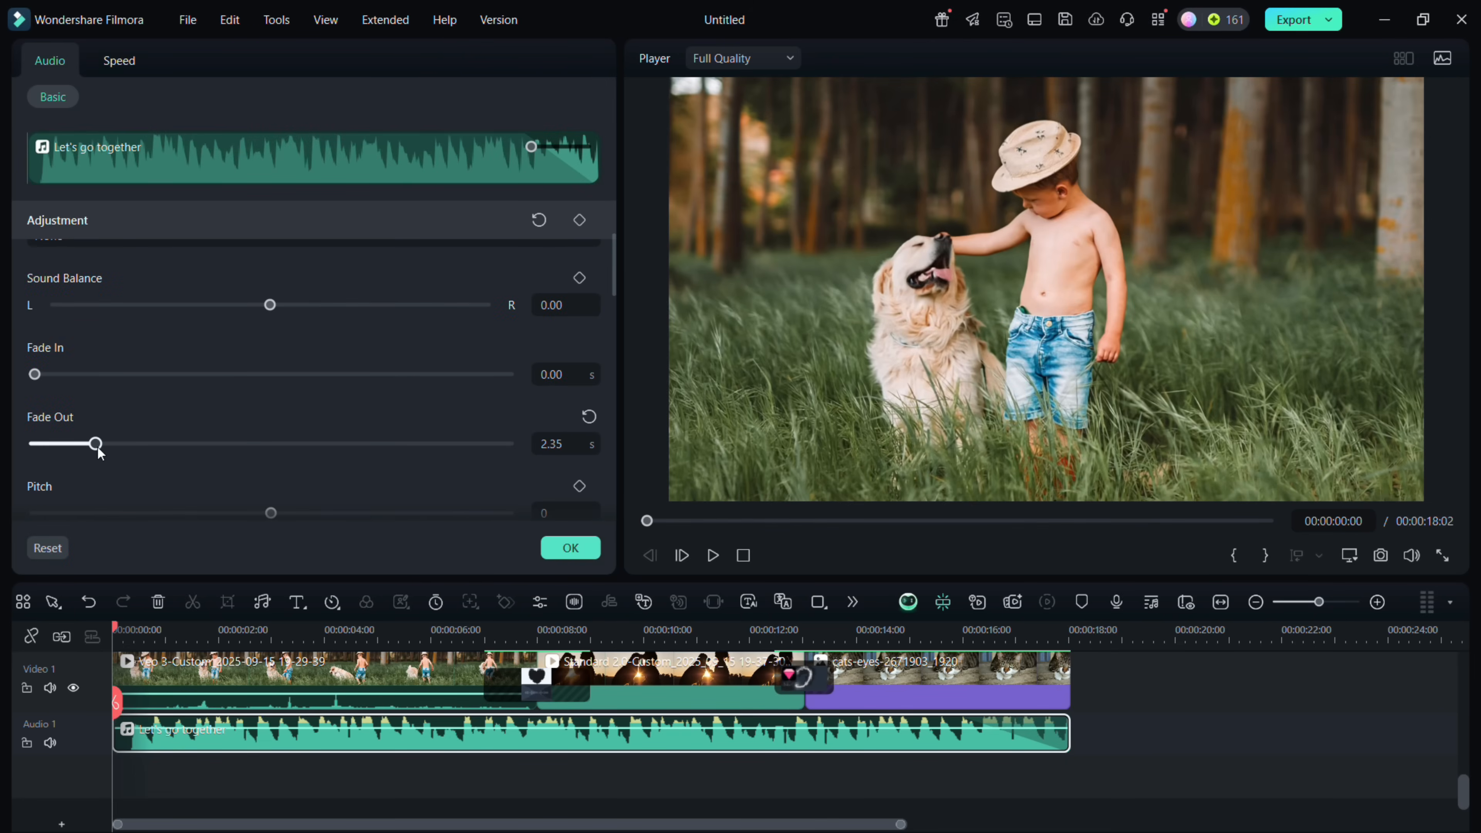
left_click(167, 64)
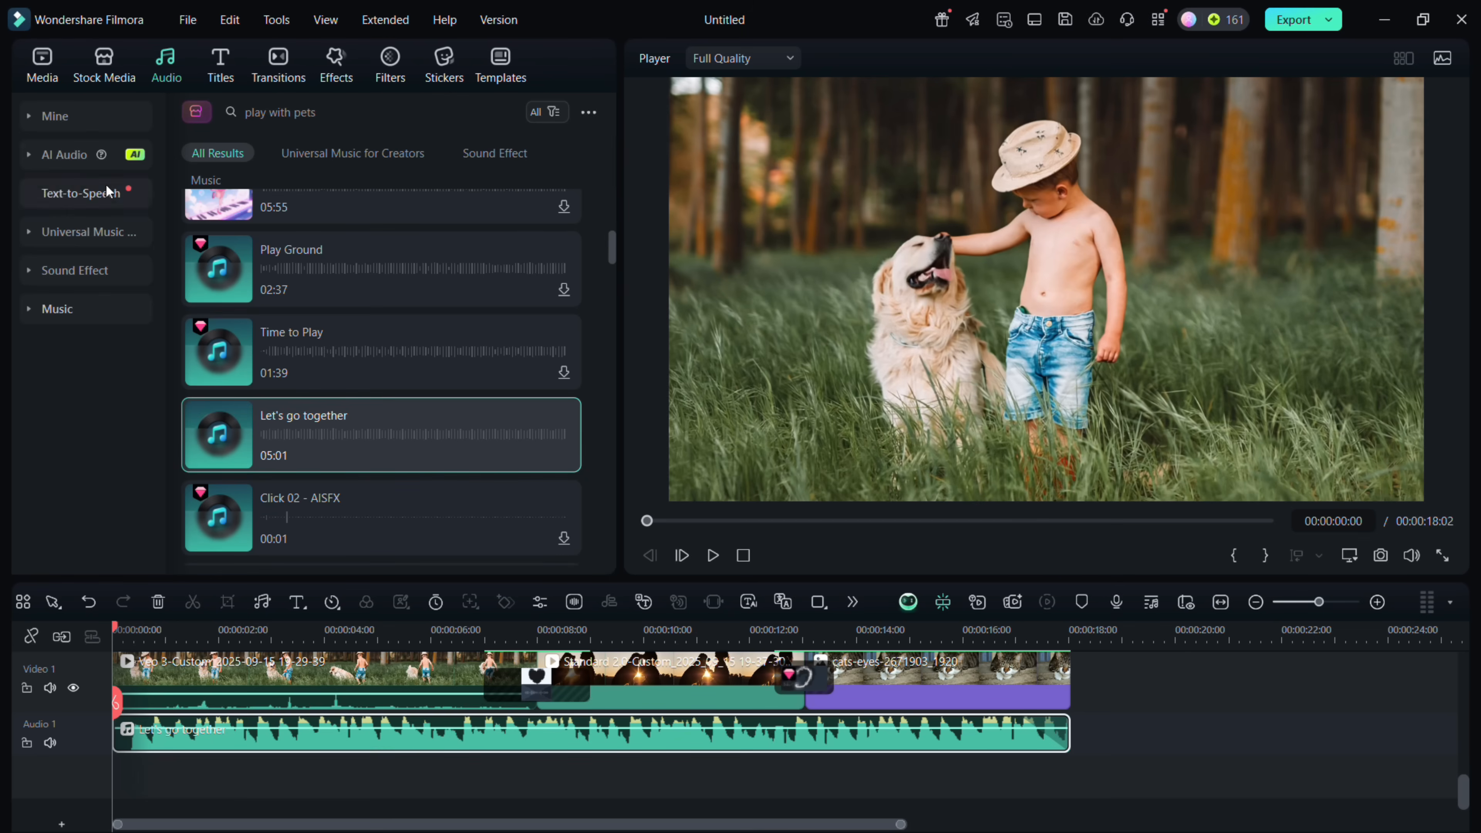
left_click(41, 64)
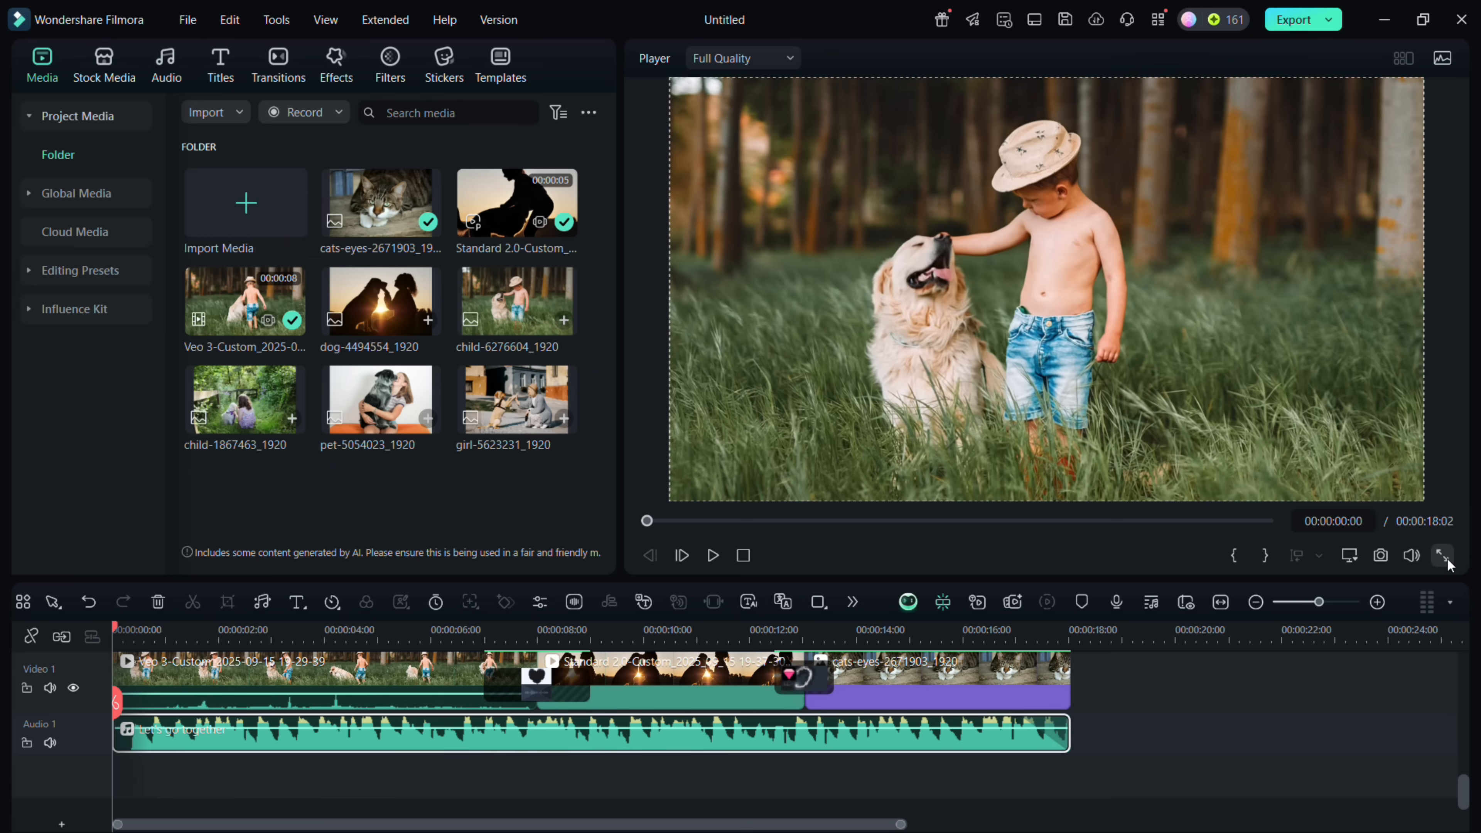